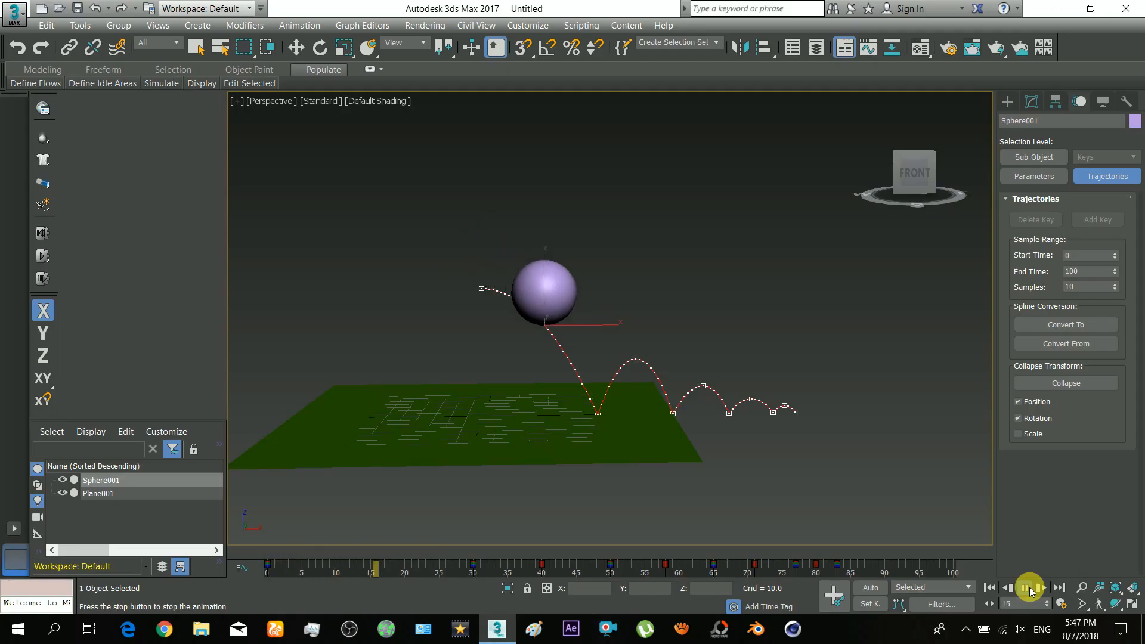
Play the finished bouncing-sphere animation to preview it before resetting to an empty scene.
left_click(1026, 587)
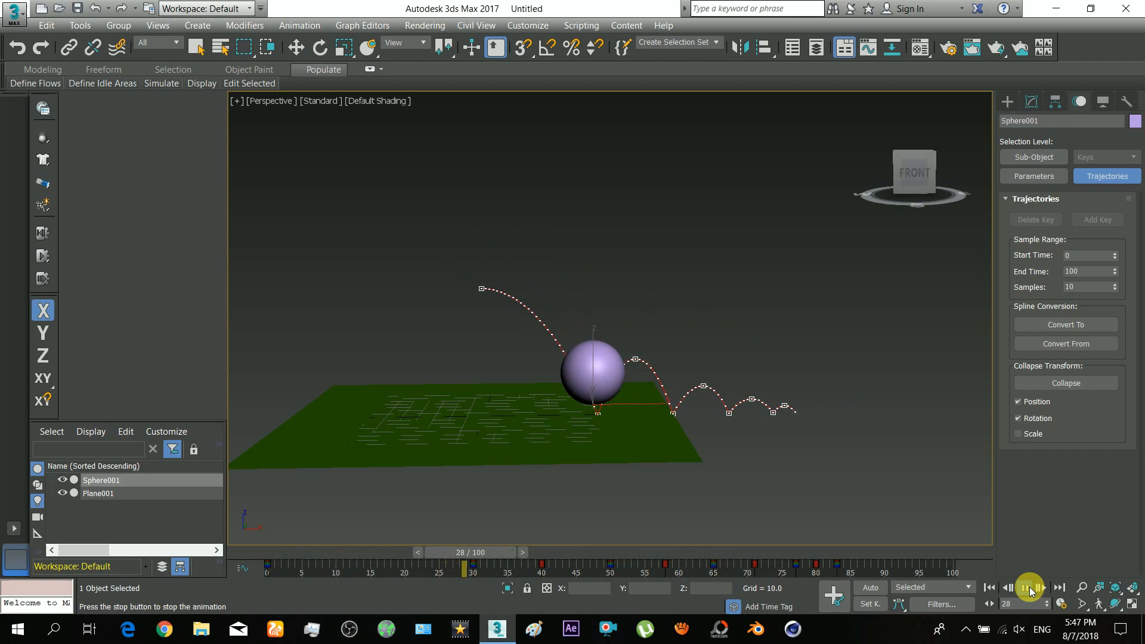
left_click(1027, 586)
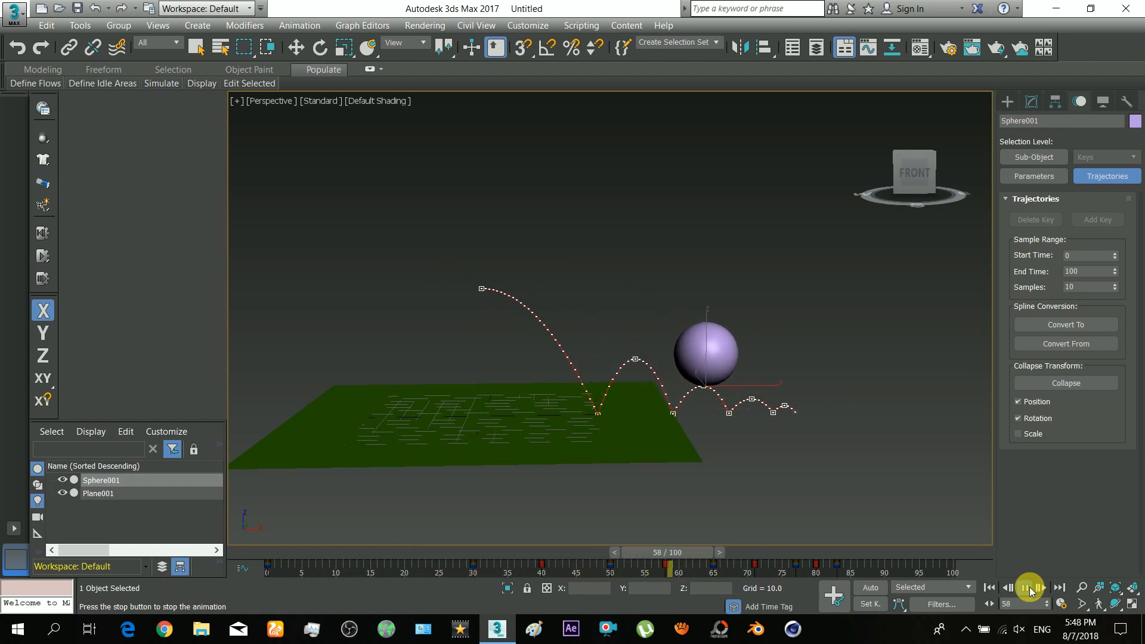
left_click(1028, 586)
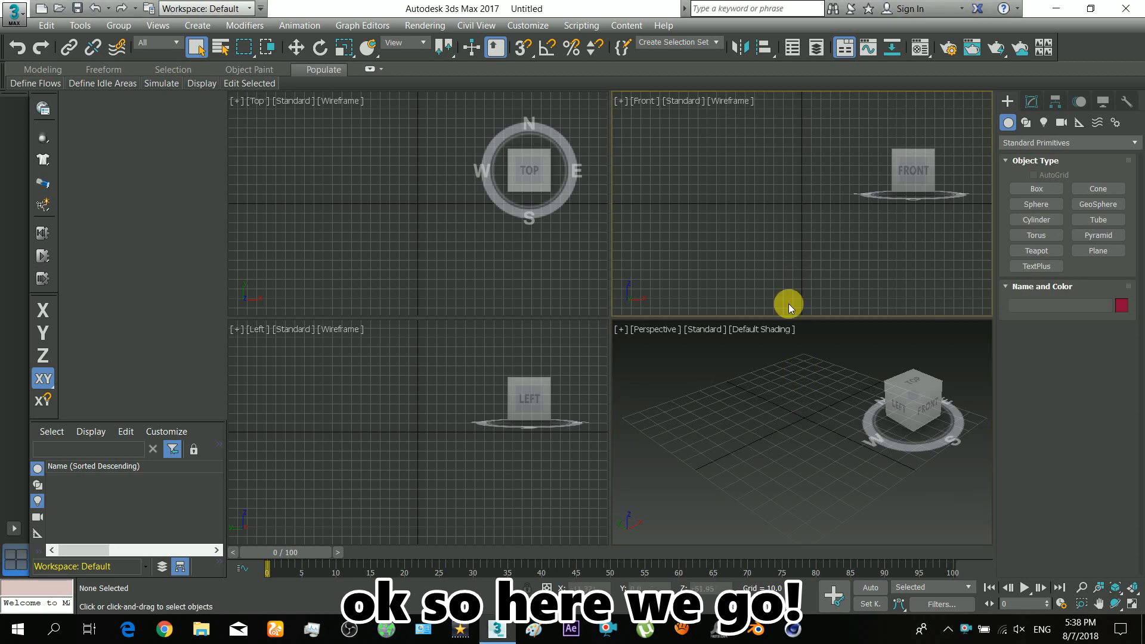
Maximize the Perspective viewport and draw a green ground plane across the grid.
key("Alt+W")
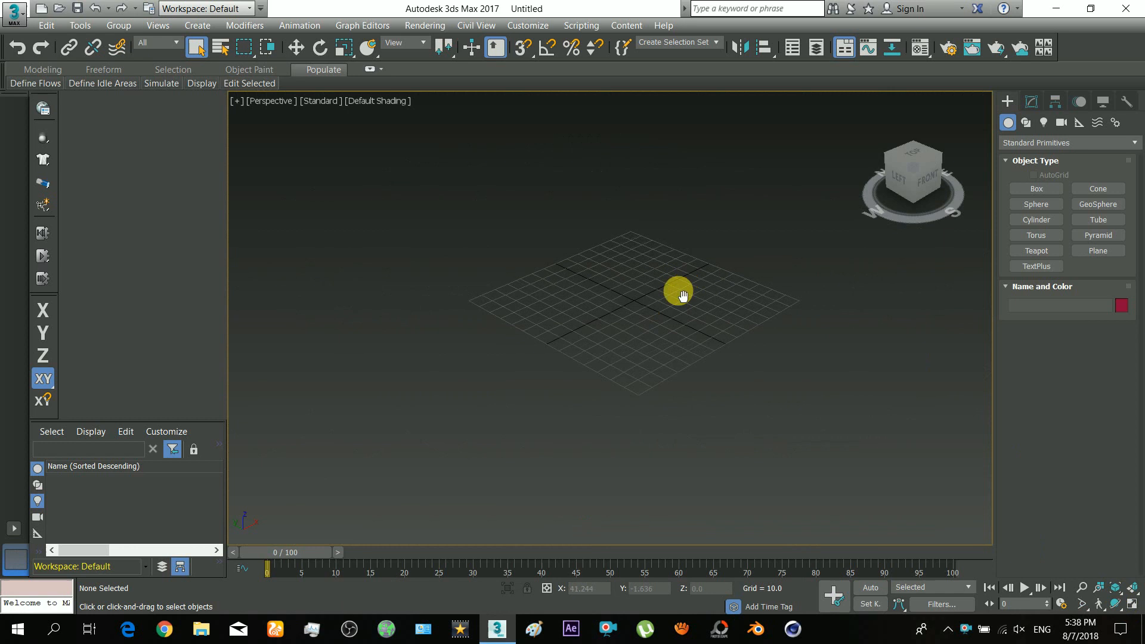
left_click(1097, 251)
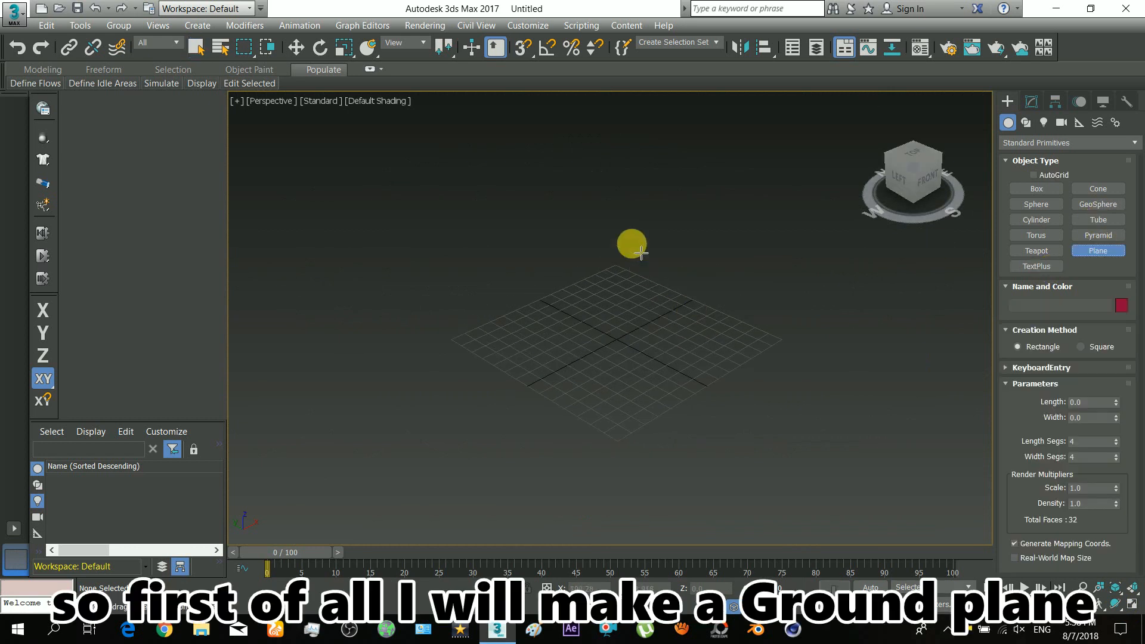
left_click_drag(617, 252, 616, 523)
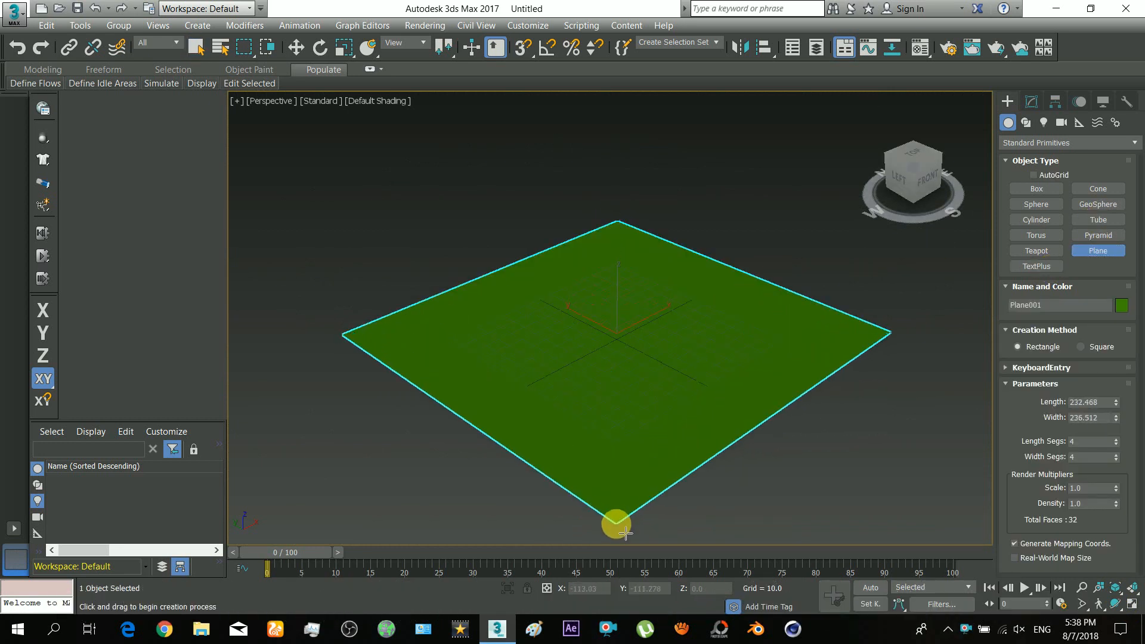
Move the plane so its X/Y/Z coordinates are zeroed at the origin.
right_click(616, 527)
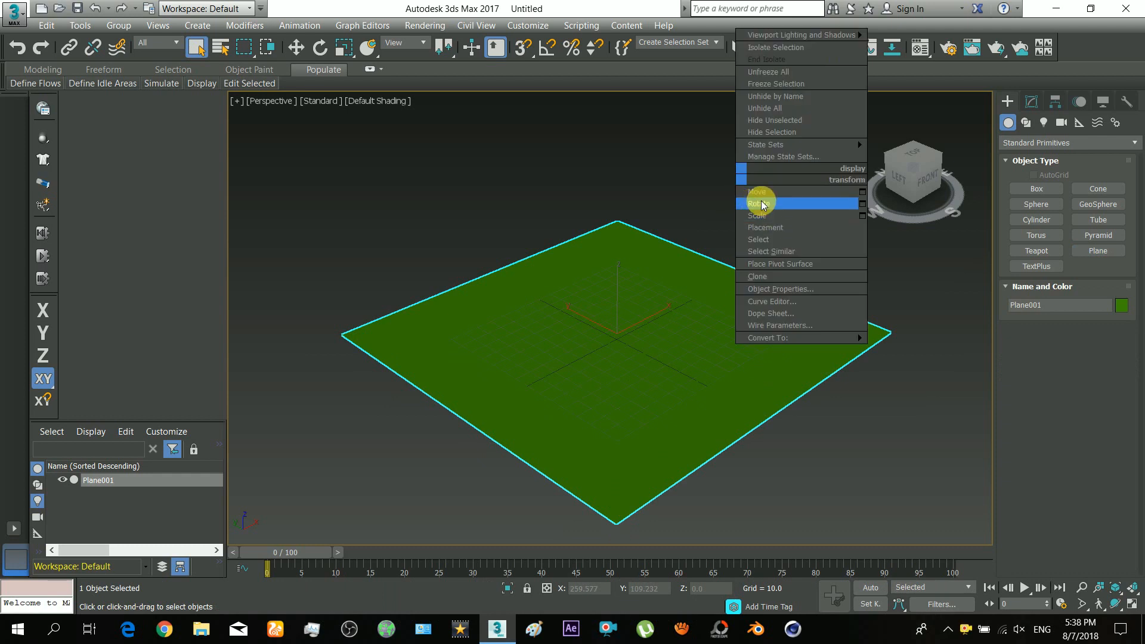
left_click(758, 191)
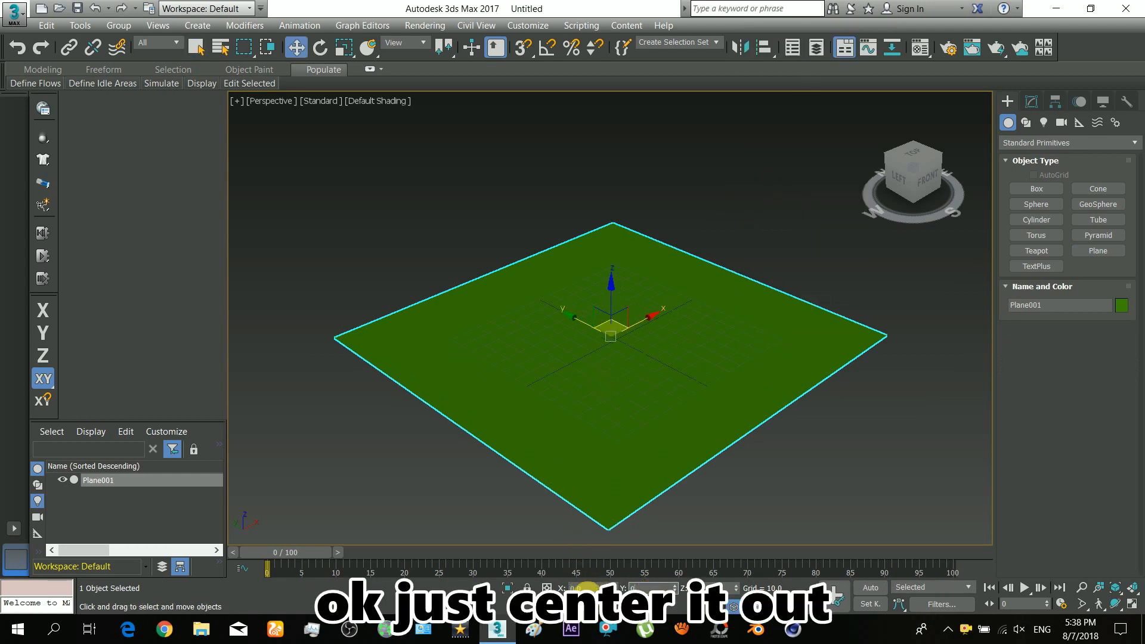
left_click(326, 47)
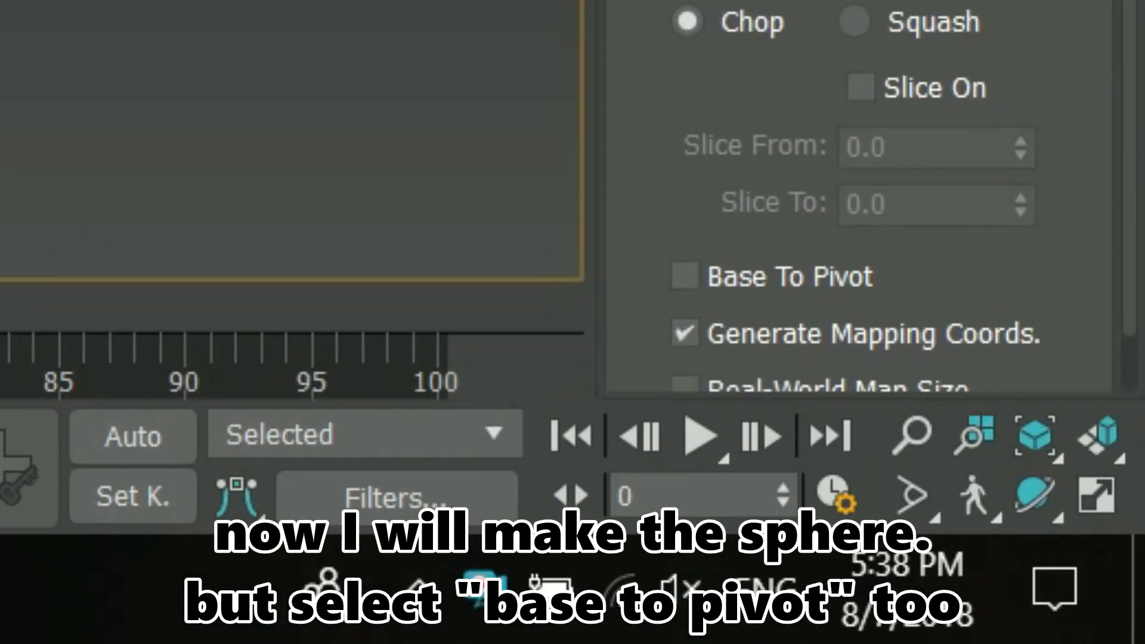
Create a Base-To-Pivot sphere resting on the centre of the plane.
left_click(1021, 528)
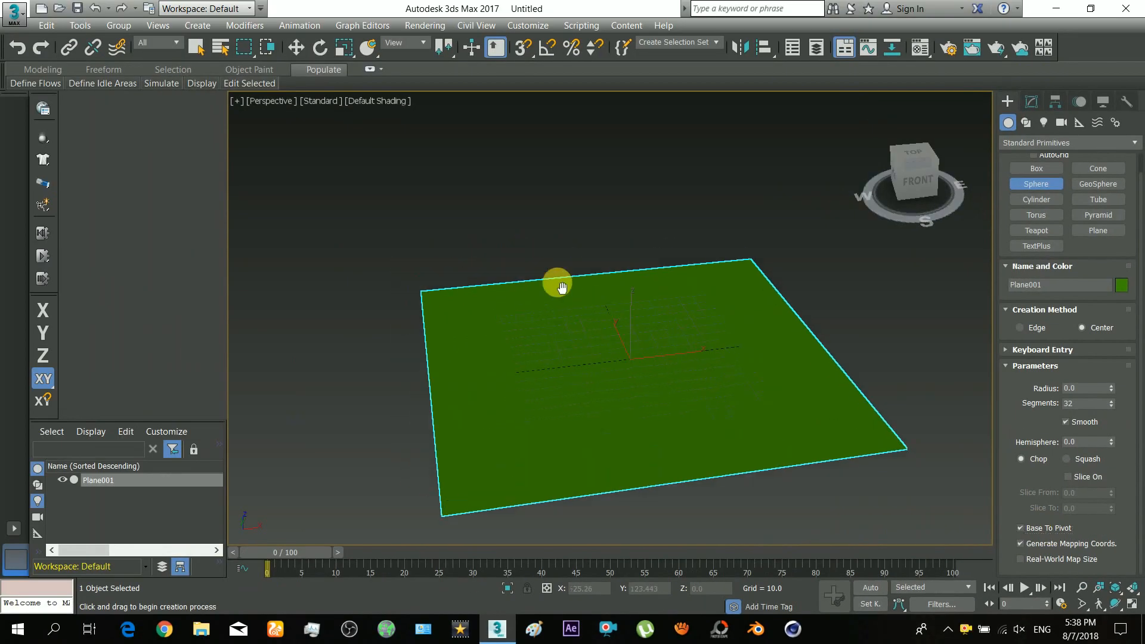
left_click_drag(558, 285, 649, 386)
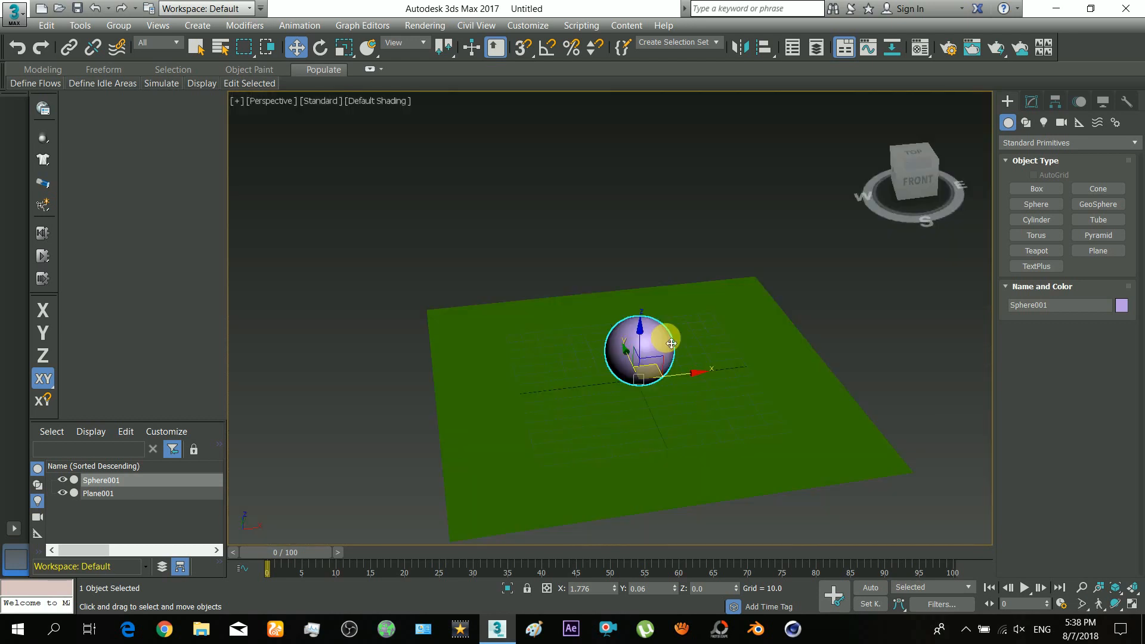
left_click_drag(266, 552, 274, 552)
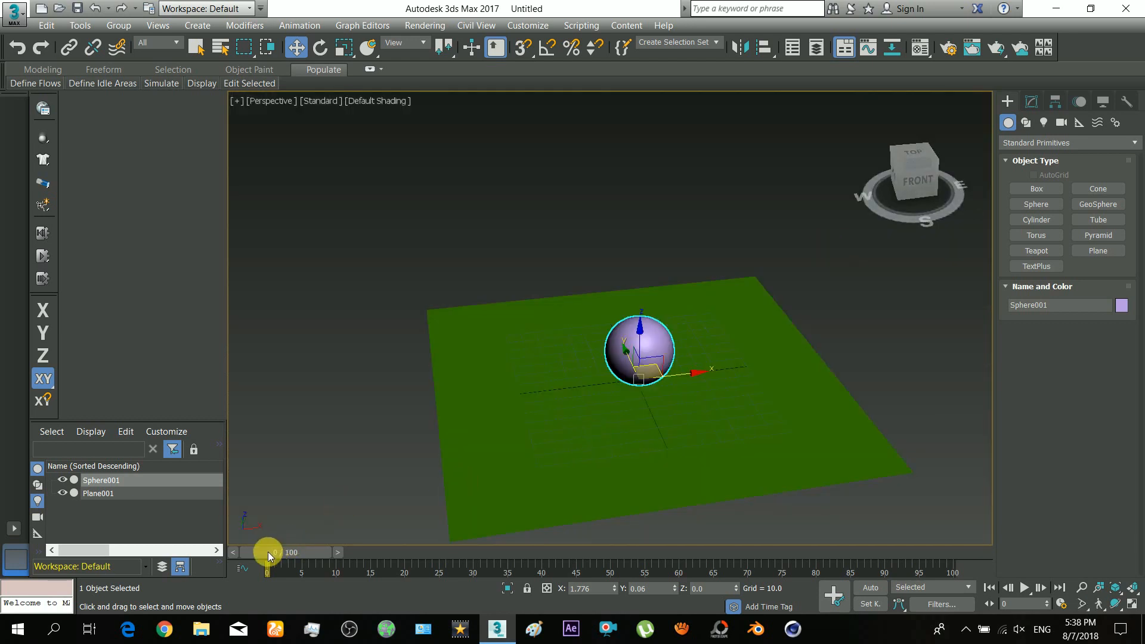
left_click_drag(269, 553, 234, 552)
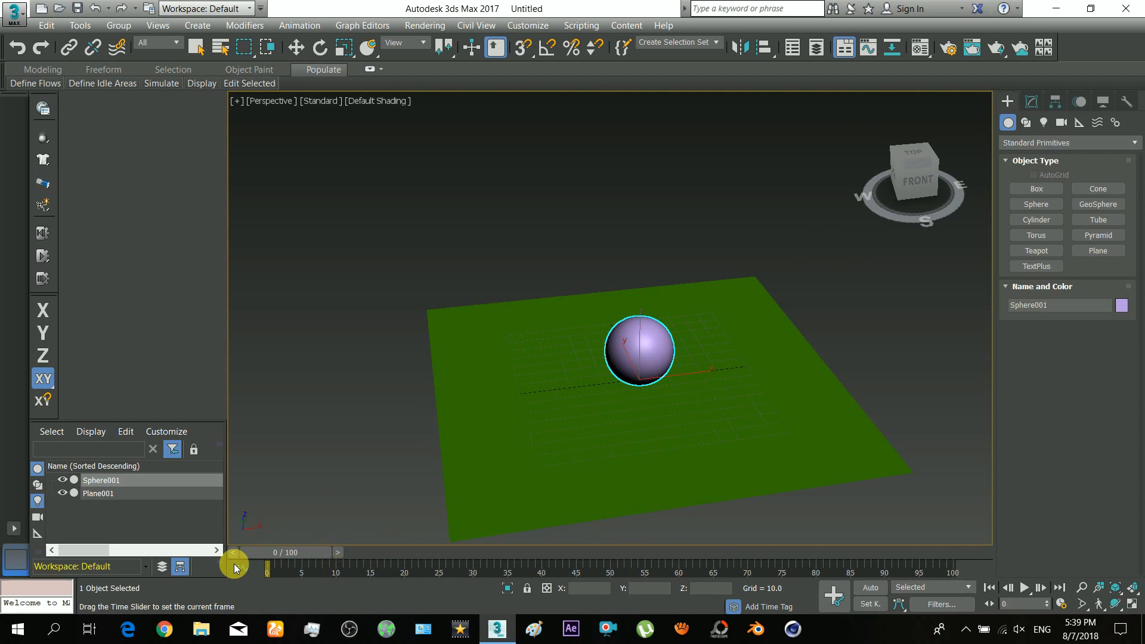
With Auto Key on, key the sphere high at frame 0 and at Z=0 on frame 30.
left_click(298, 44)
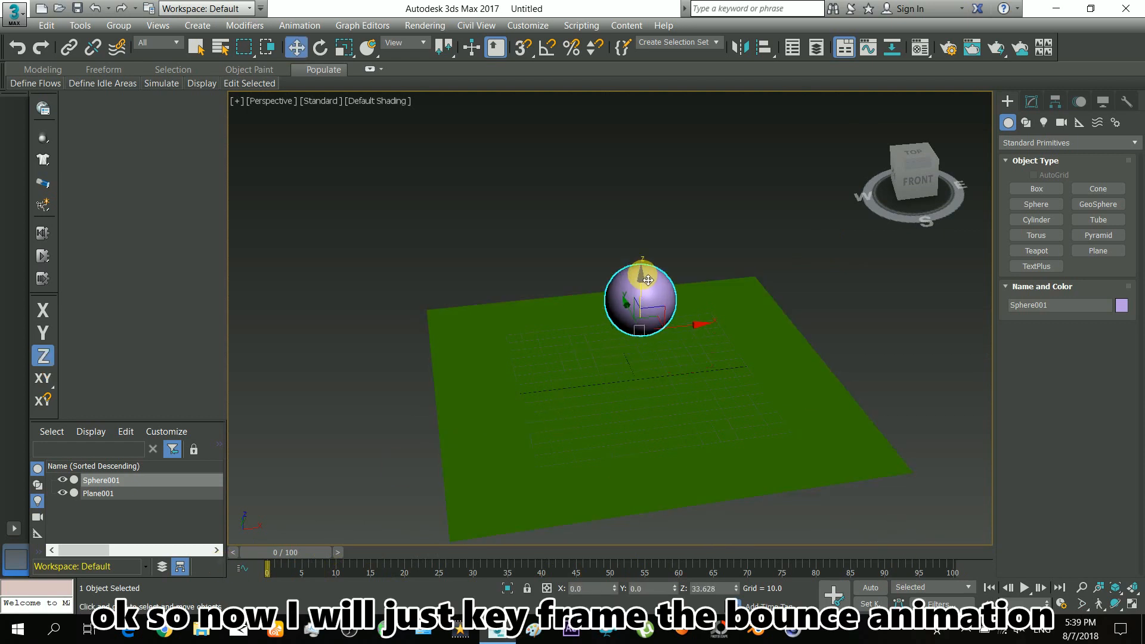
left_click_drag(646, 299, 643, 226)
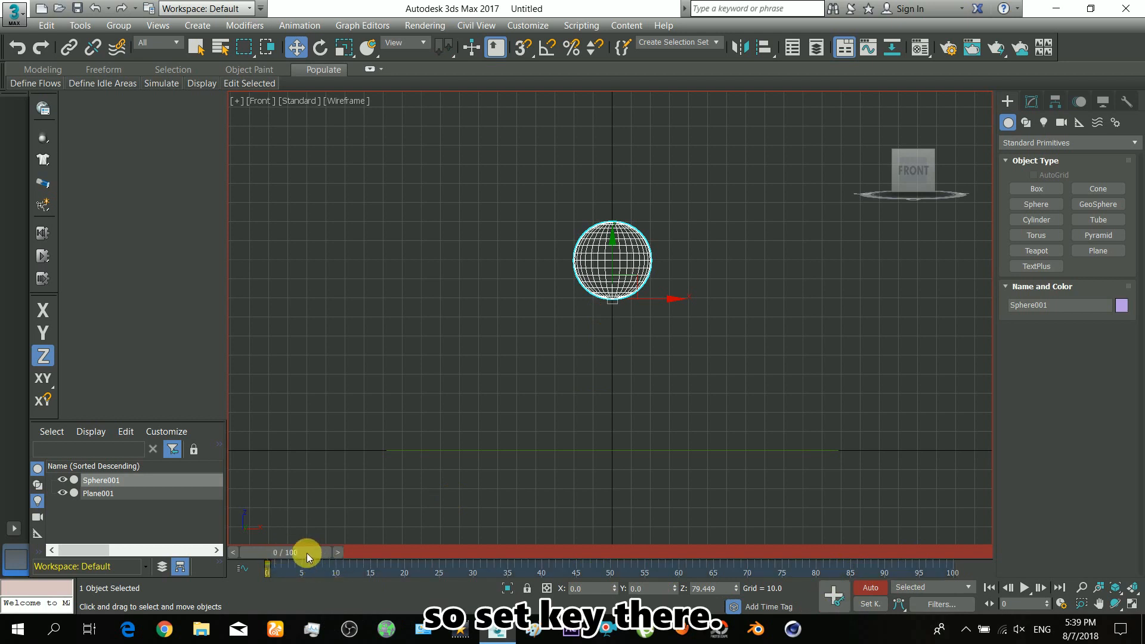
left_click_drag(307, 552, 502, 552)
type("0")
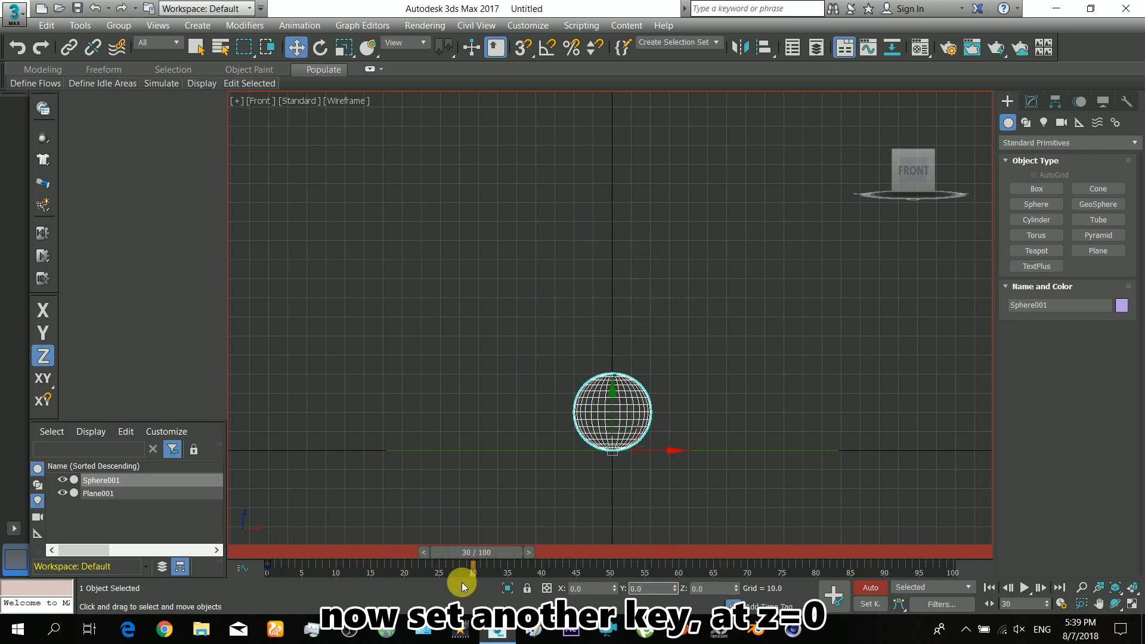
left_click_drag(473, 565, 431, 564)
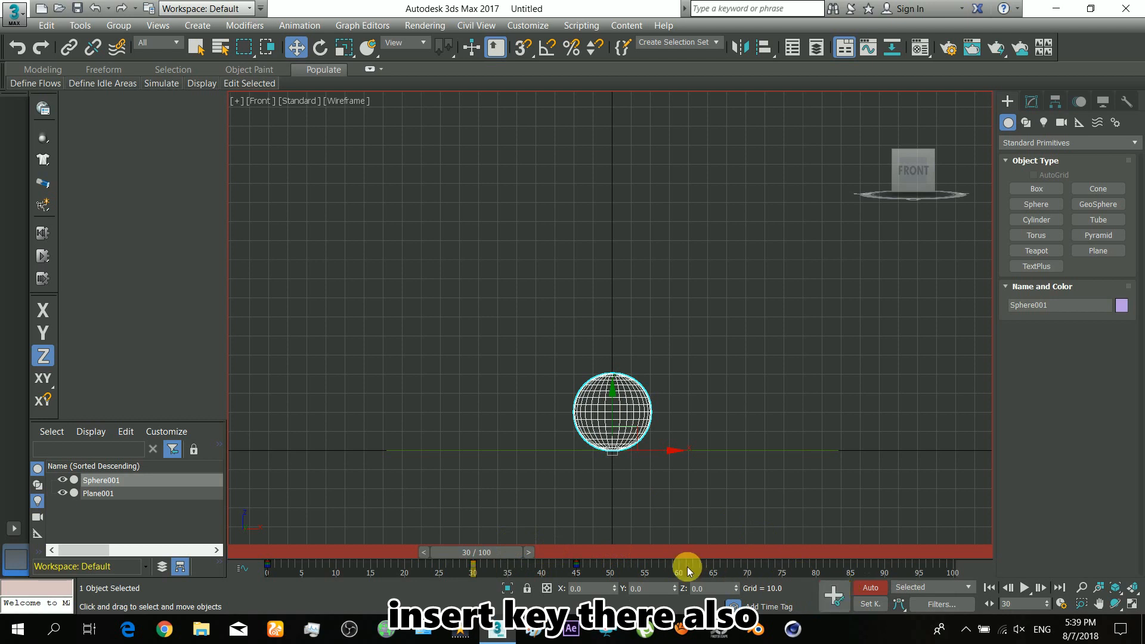
Set further ground-contact keys around frame 62 and scrub to frames 19 and 38 for mid-air keys.
left_click_drag(685, 552, 675, 552)
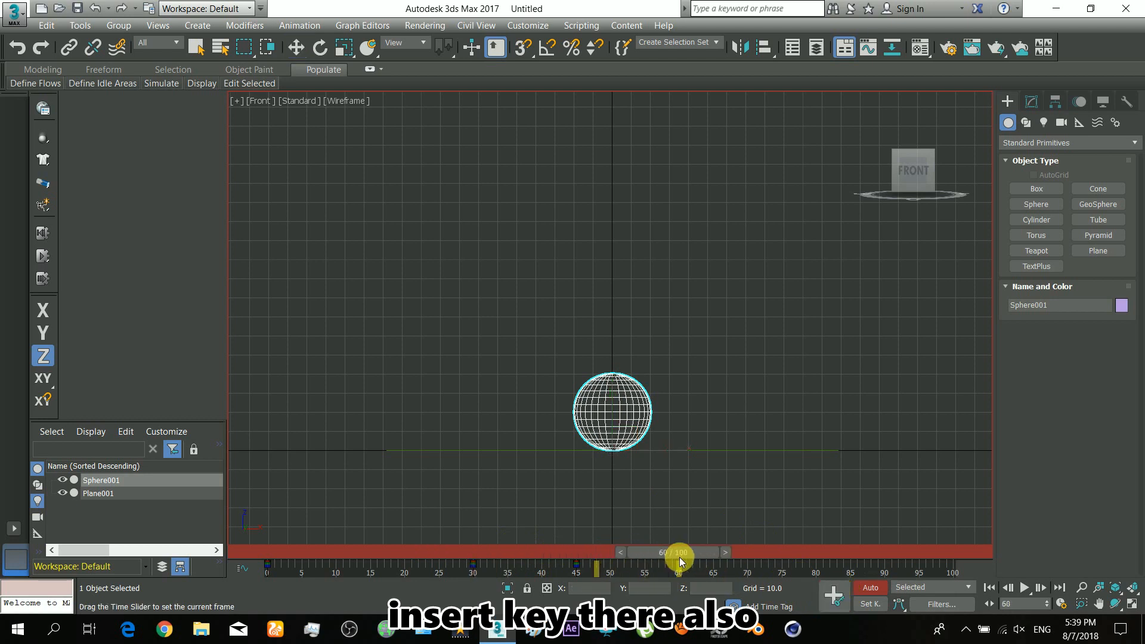
left_click_drag(675, 552, 645, 552)
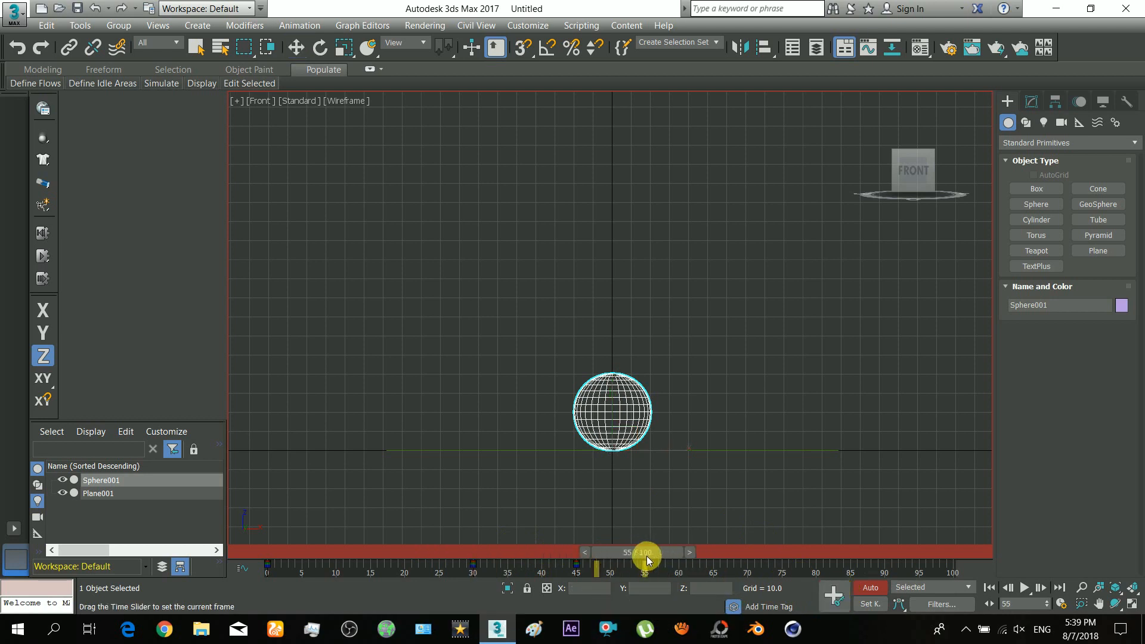
left_click_drag(645, 553, 681, 552)
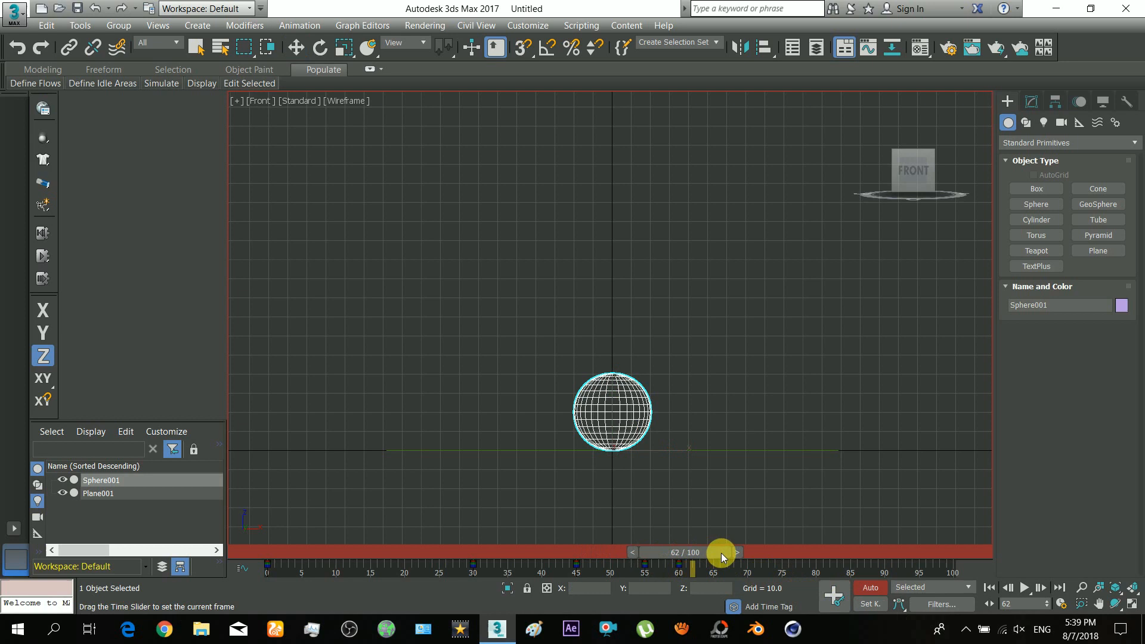
left_click(298, 43)
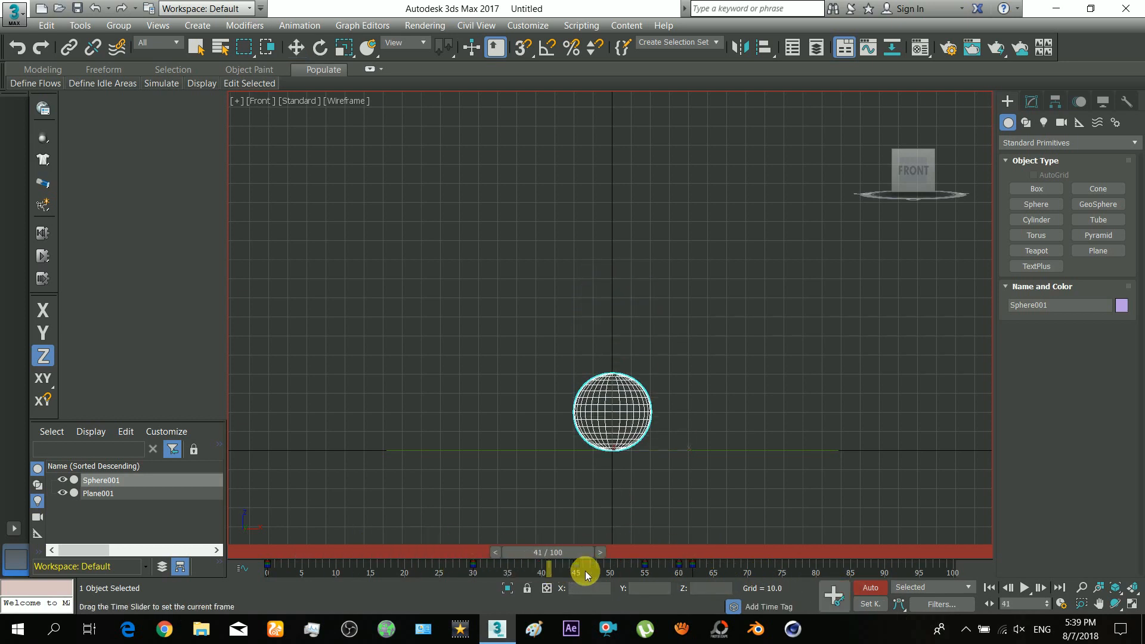
left_click_drag(585, 571, 413, 552)
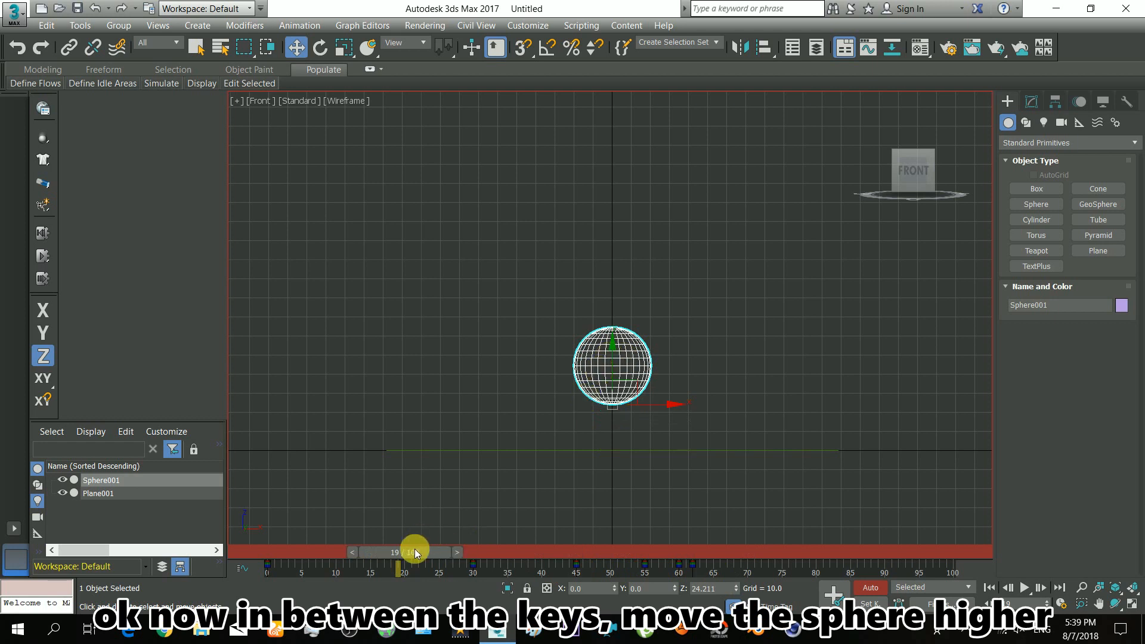
left_click_drag(415, 551, 539, 551)
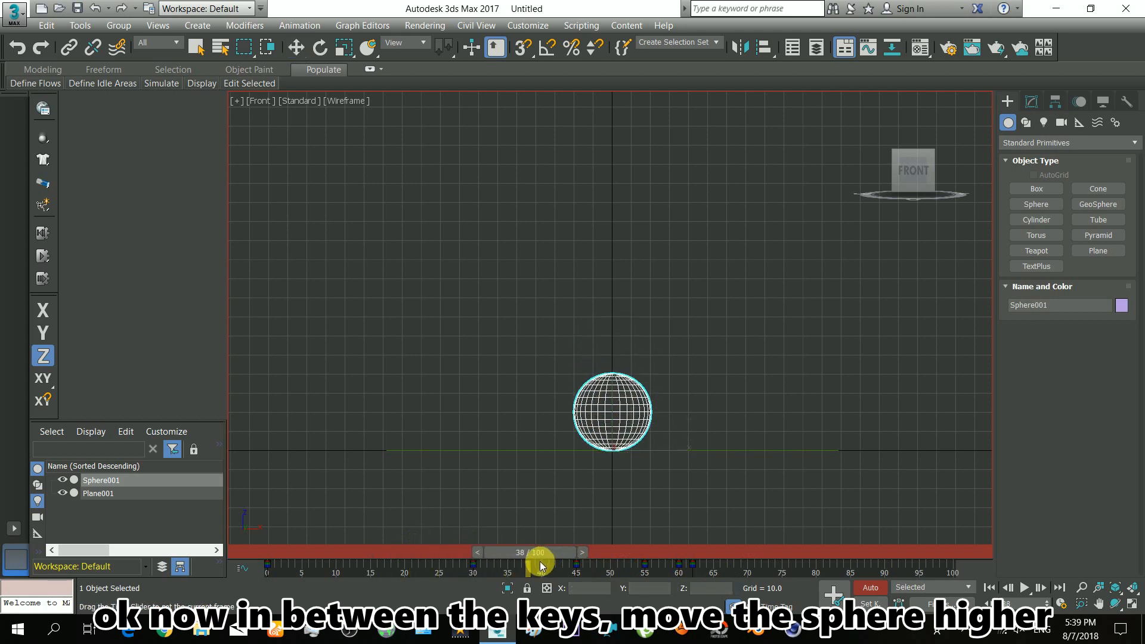
Show the sphere's trajectory and key decreasing bounce peaks around frames 38 and 50.
left_click(298, 44)
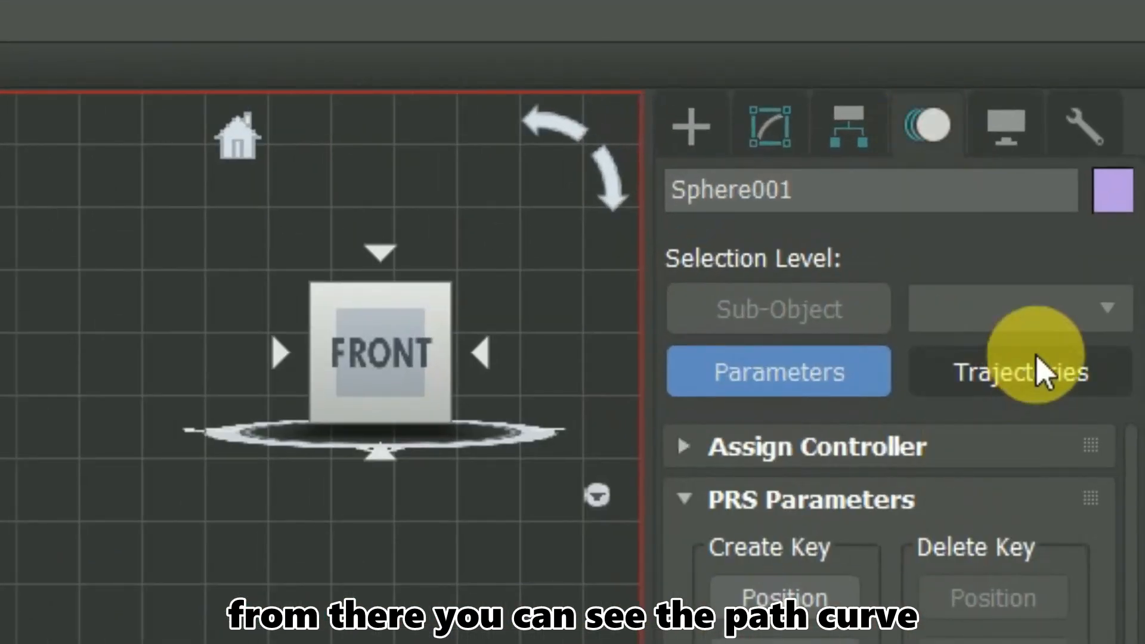
left_click(1019, 370)
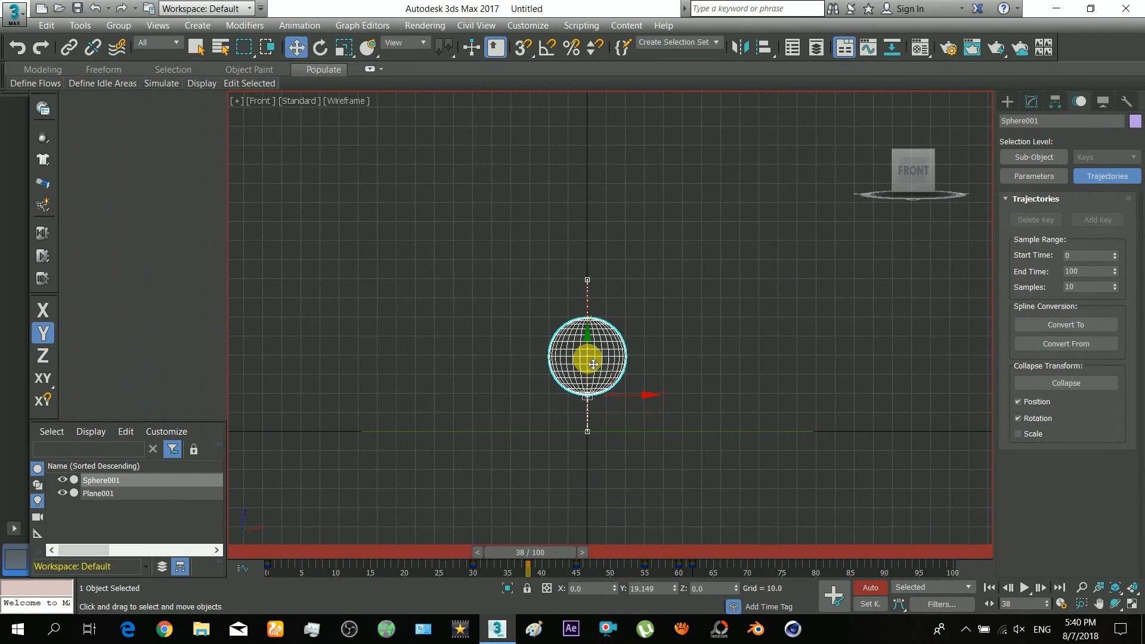
left_click_drag(592, 365, 588, 336)
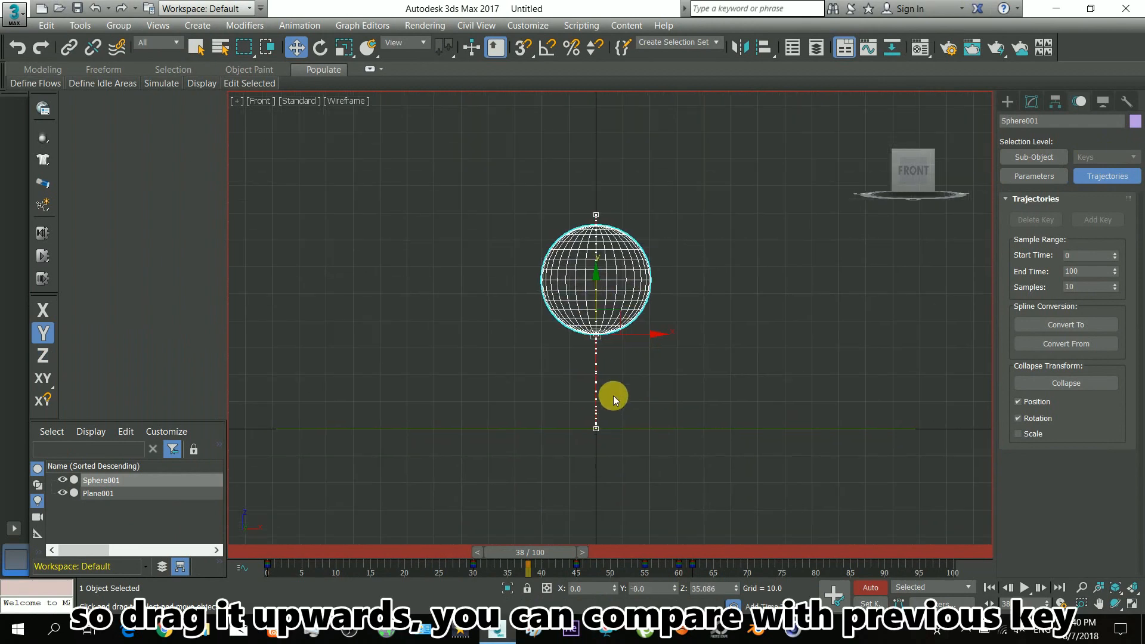
left_click_drag(613, 396, 623, 245)
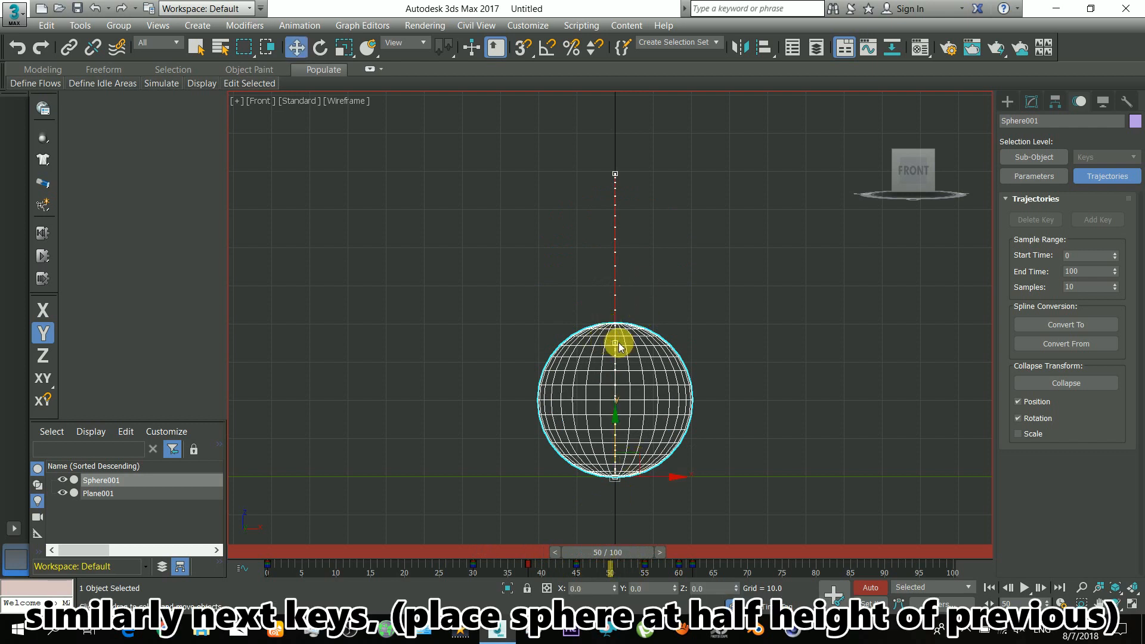
left_click_drag(616, 344, 616, 406)
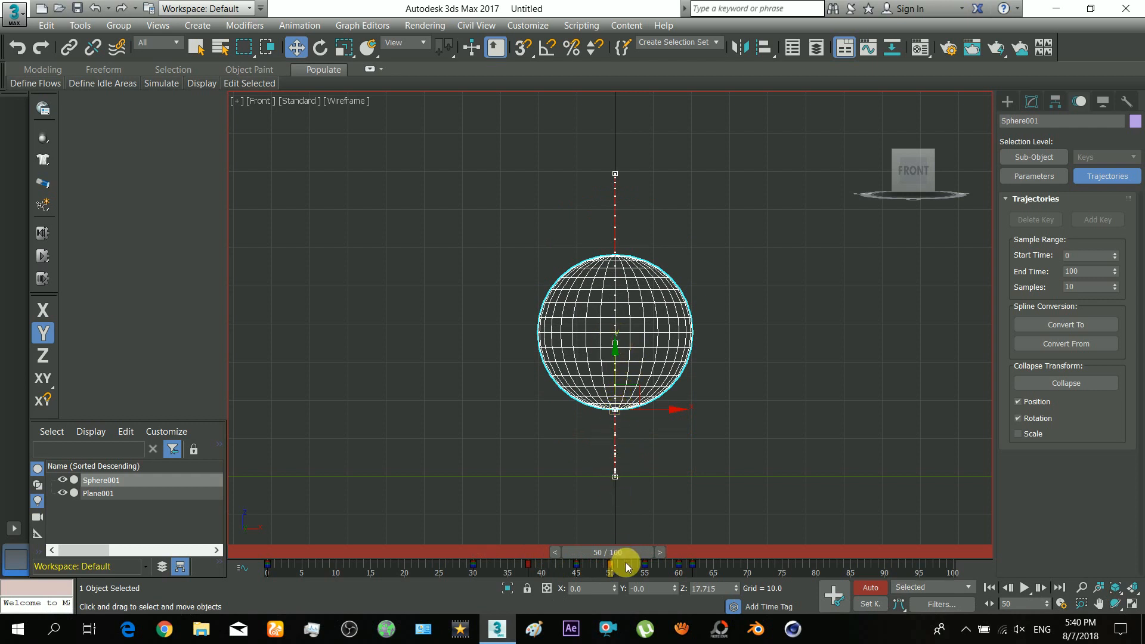
Key a small third peak near frame 58 and bring the sphere back to ground level.
left_click_drag(624, 552, 678, 552)
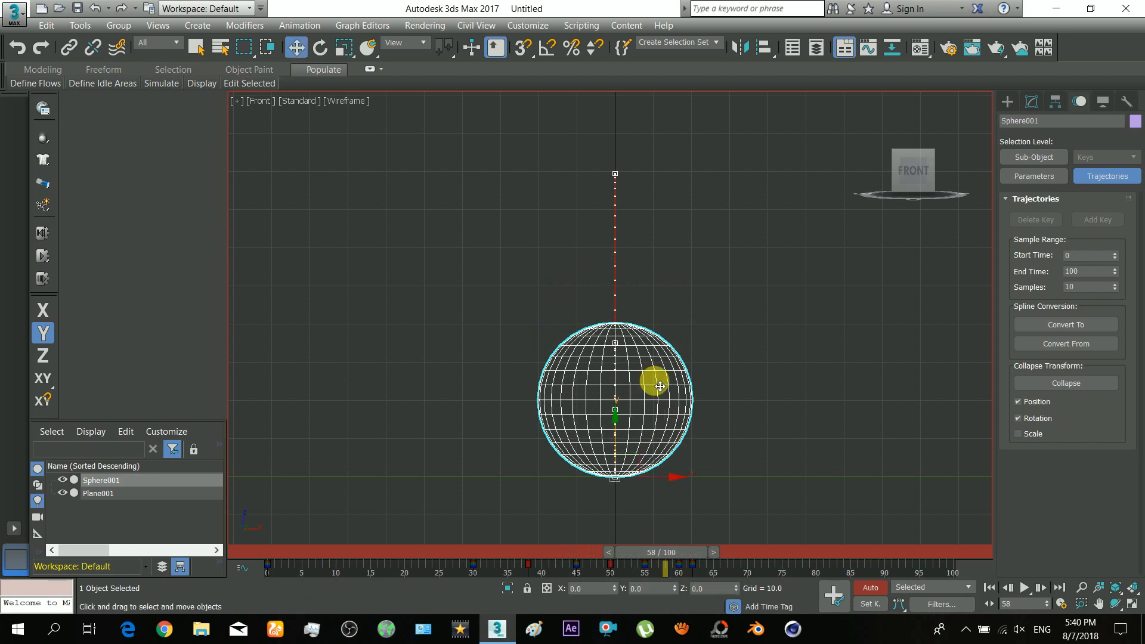
left_click_drag(657, 386, 630, 410)
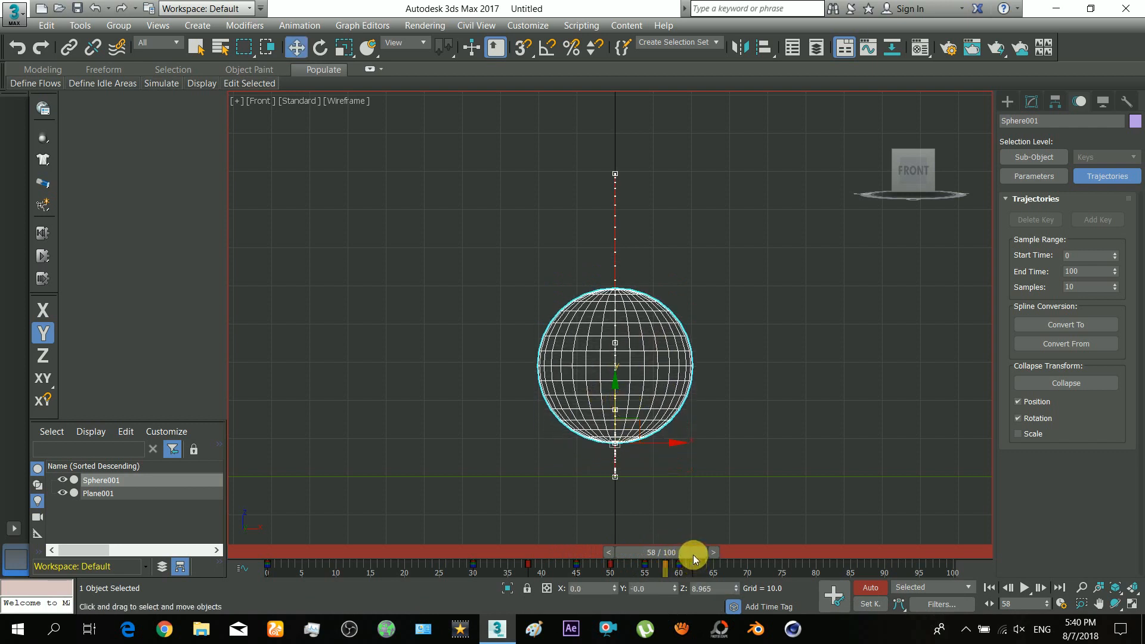
left_click_drag(692, 552, 672, 553)
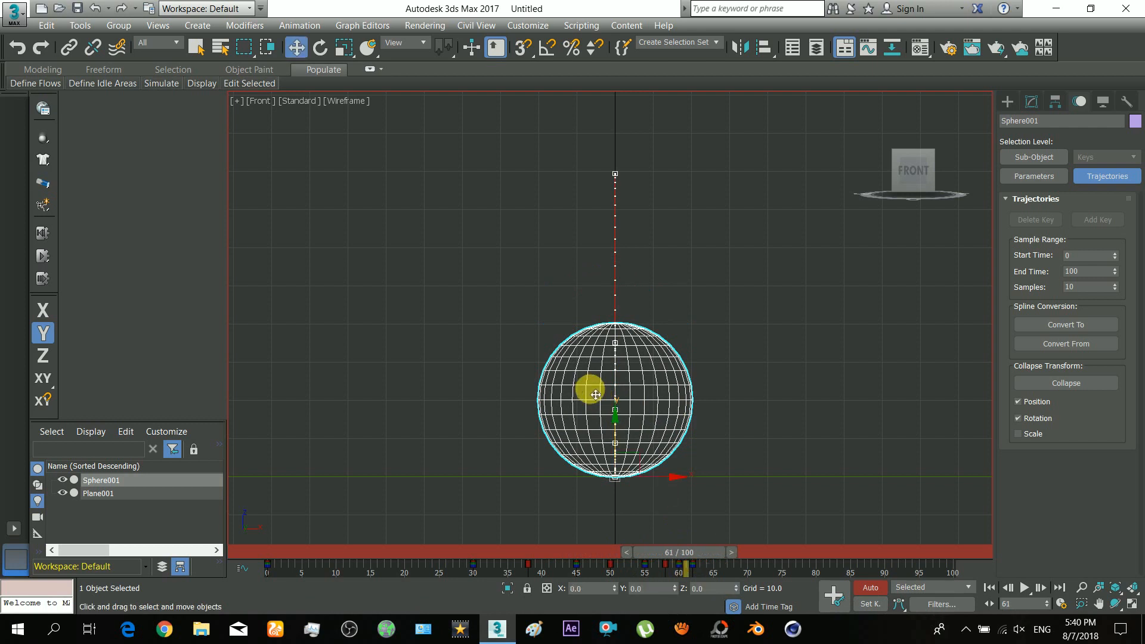
left_click_drag(597, 395, 615, 415)
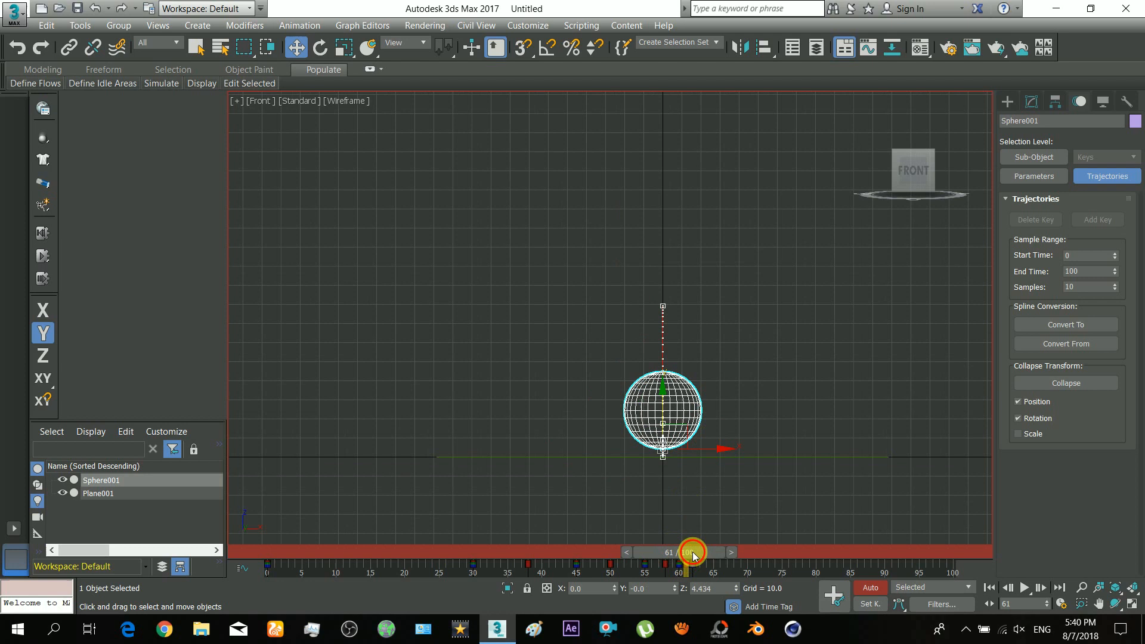
Play the rough bounce animation and scrub the timeline to inspect the easing.
left_click(1026, 587)
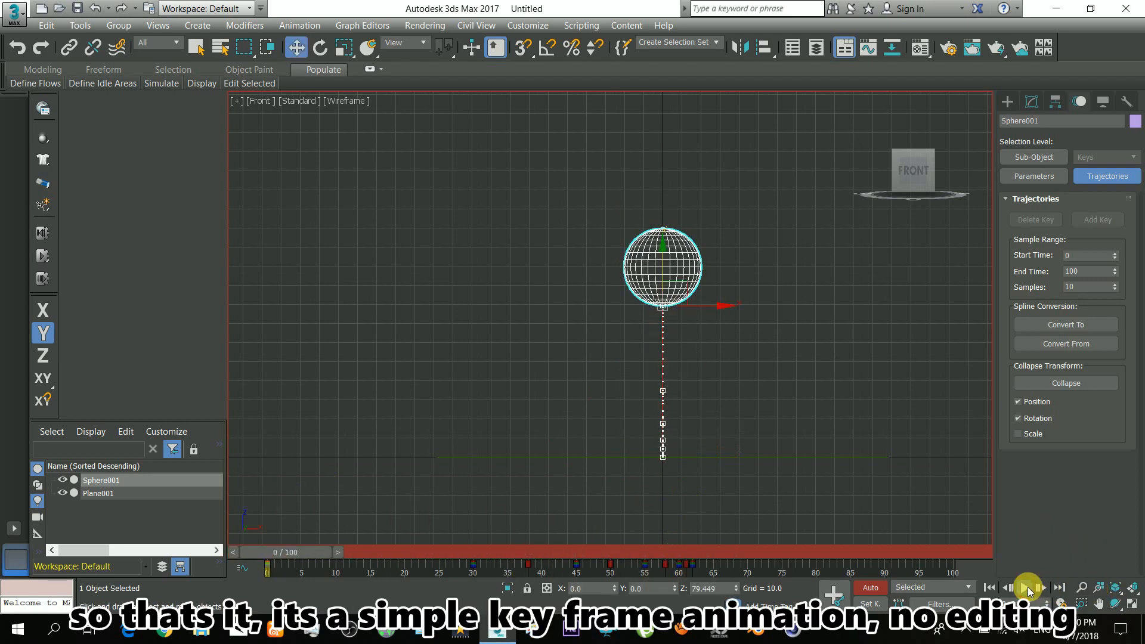
left_click(1023, 587)
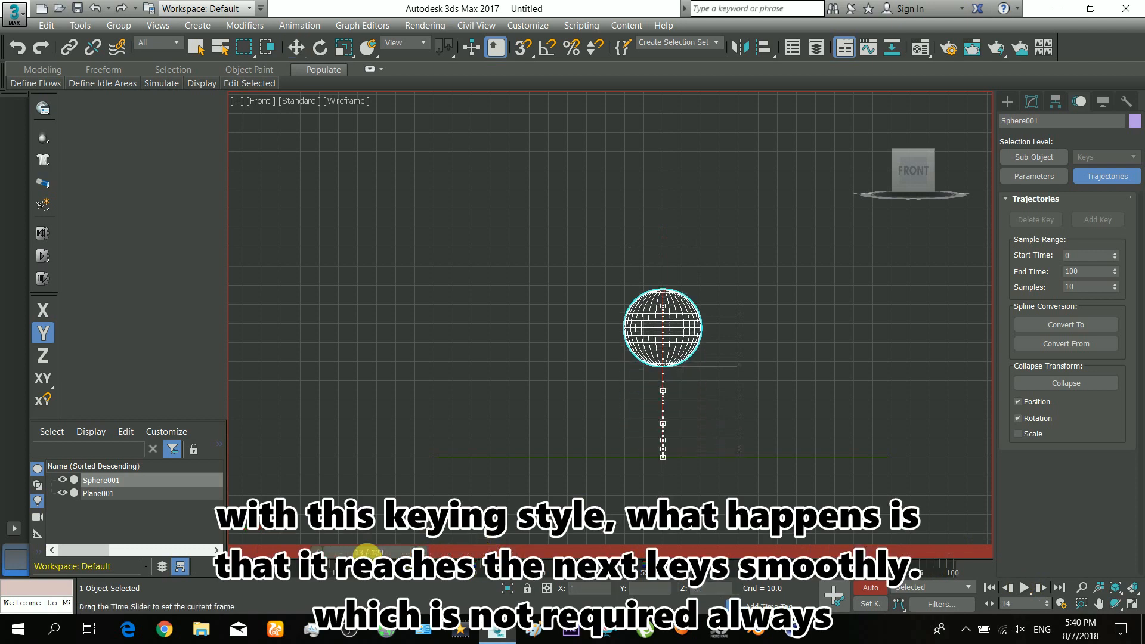
left_click_drag(369, 551, 529, 551)
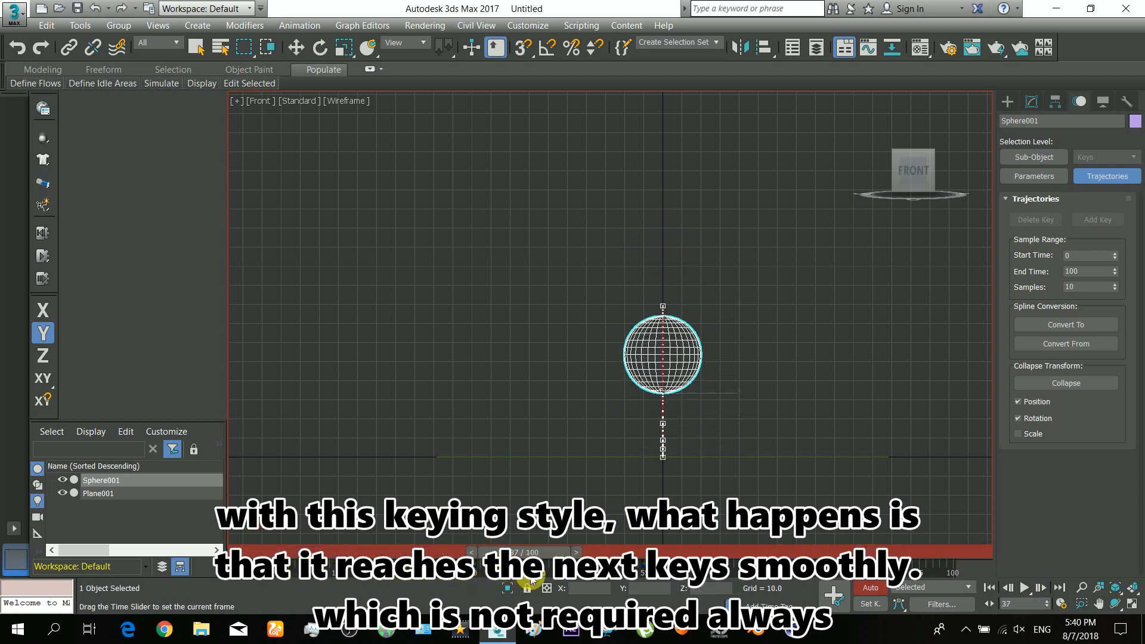
left_click_drag(523, 551, 636, 551)
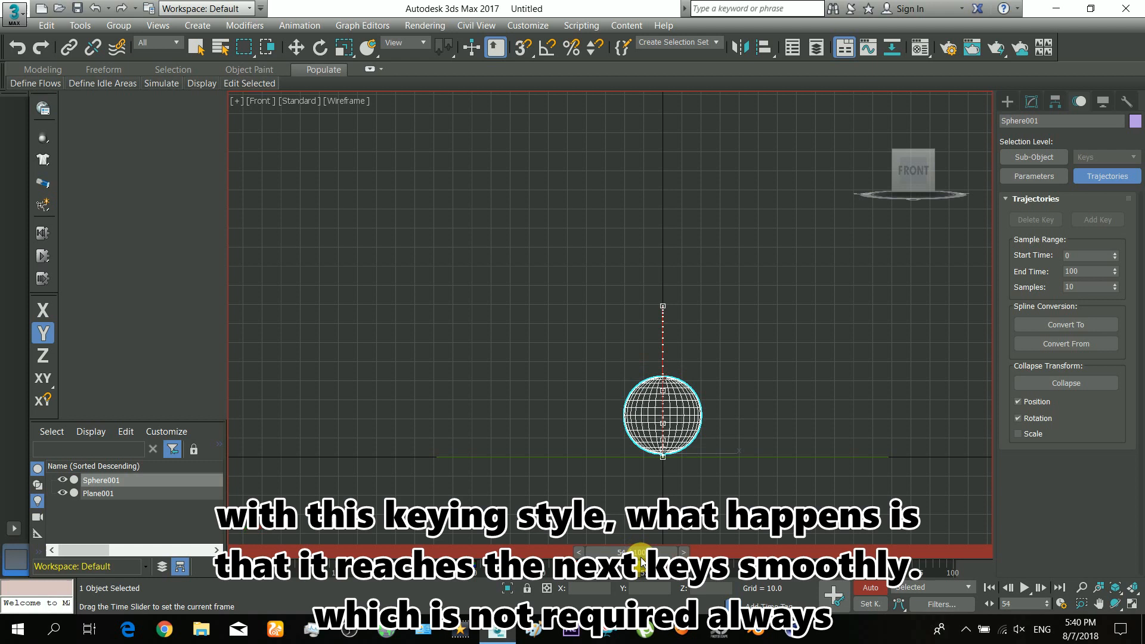
left_click_drag(639, 552, 719, 552)
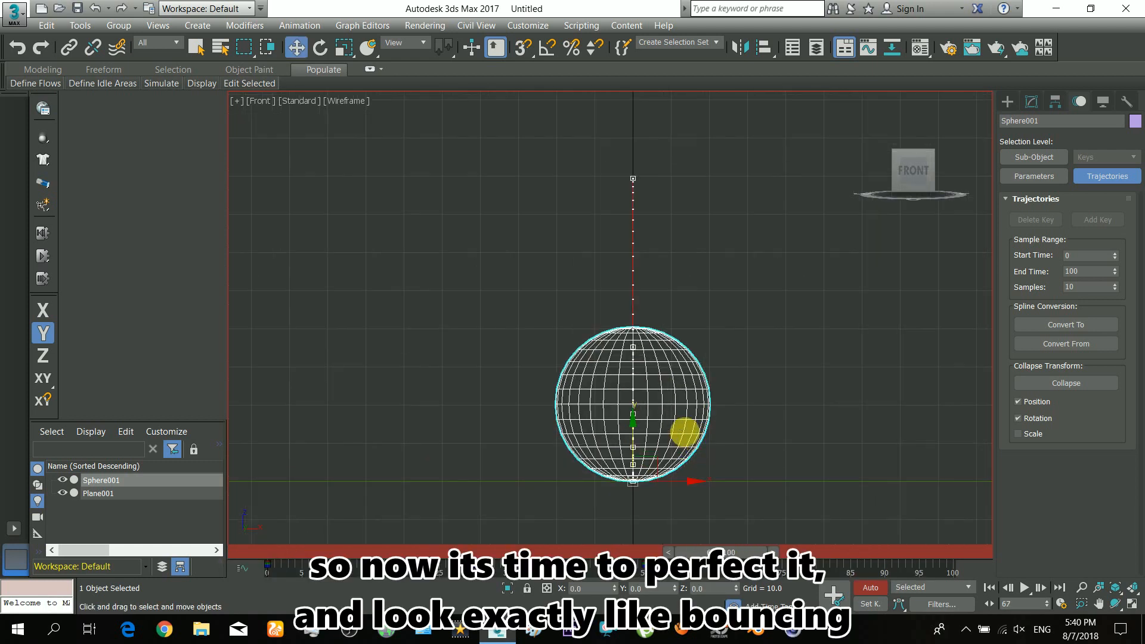
left_click(871, 587)
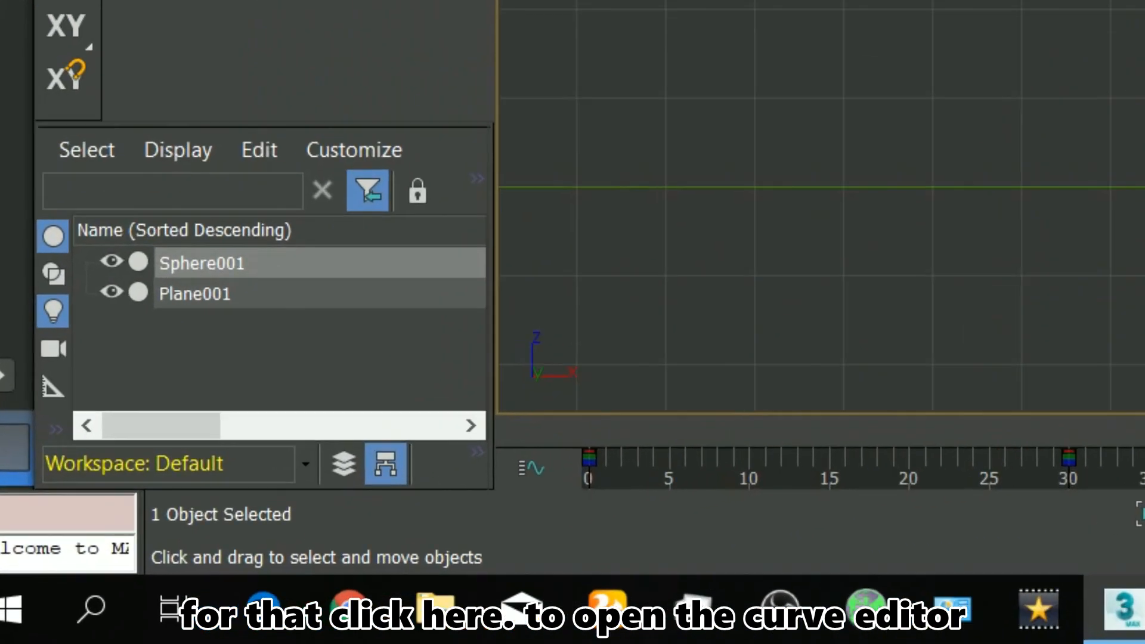
mouse_move(530, 474)
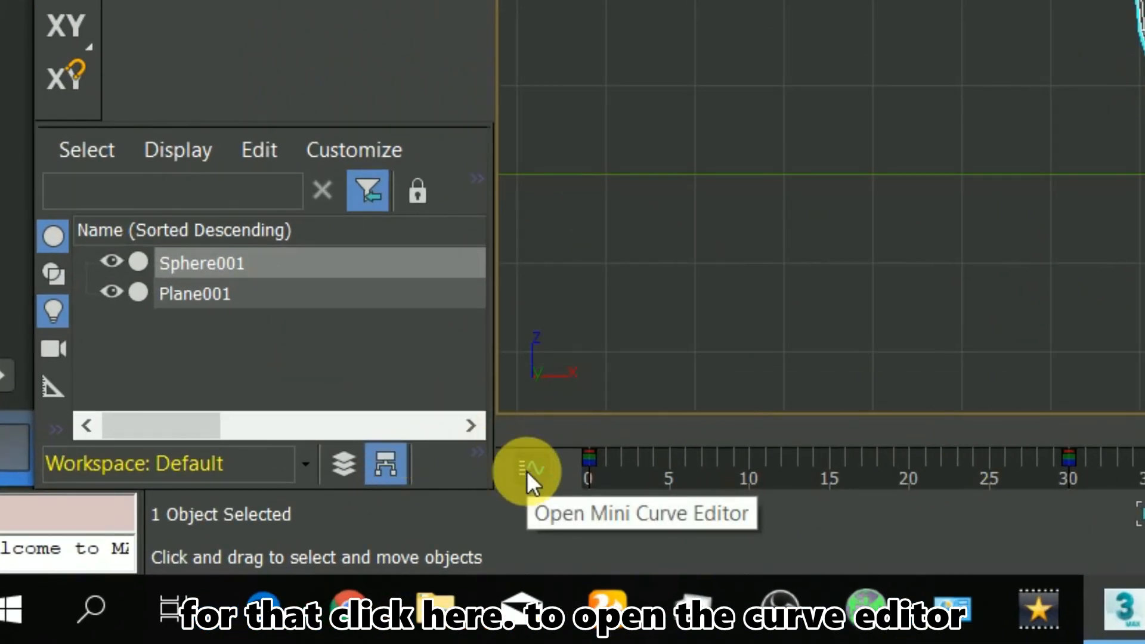
Show Sphere001's Z Position curve in the Mini Curve Editor, fitted to its bounce keys.
left_click(529, 470)
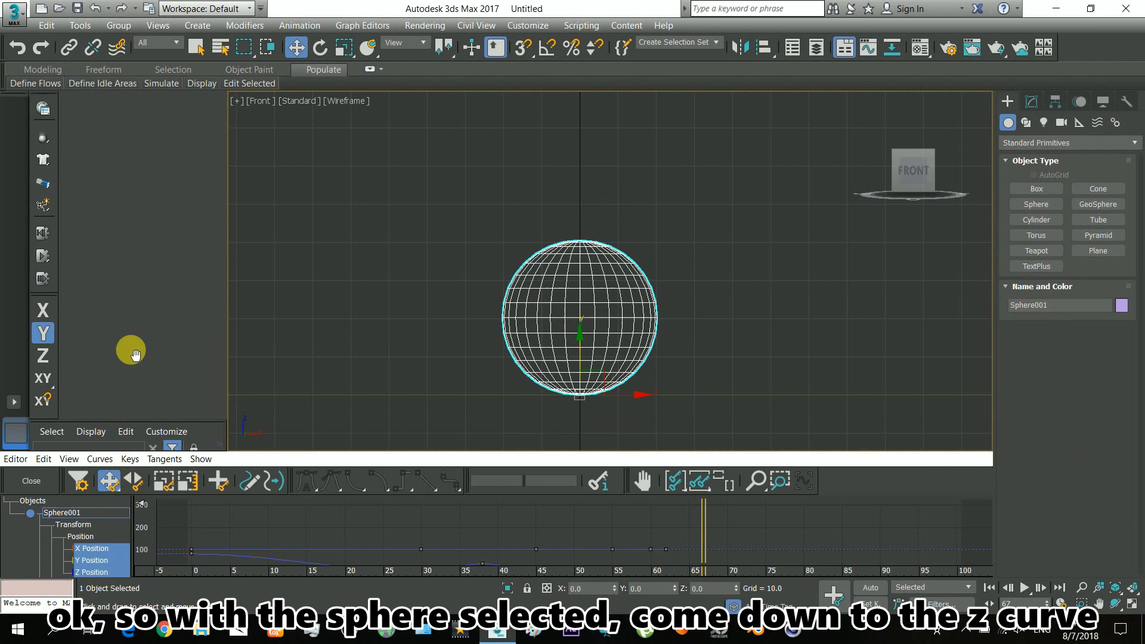
left_click(93, 537)
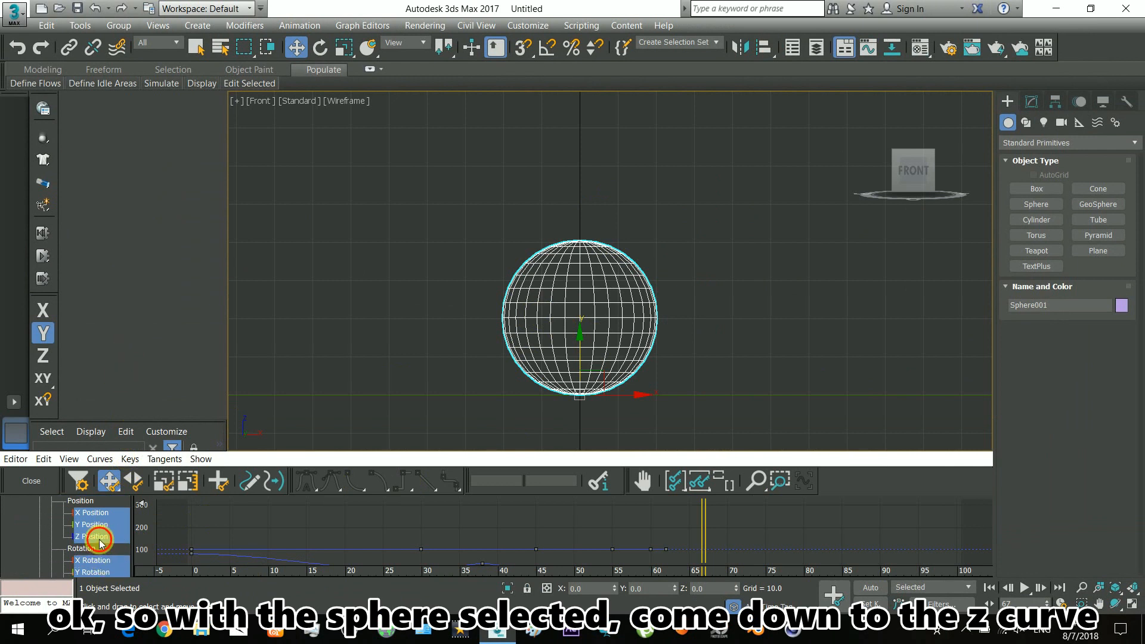
left_click(92, 537)
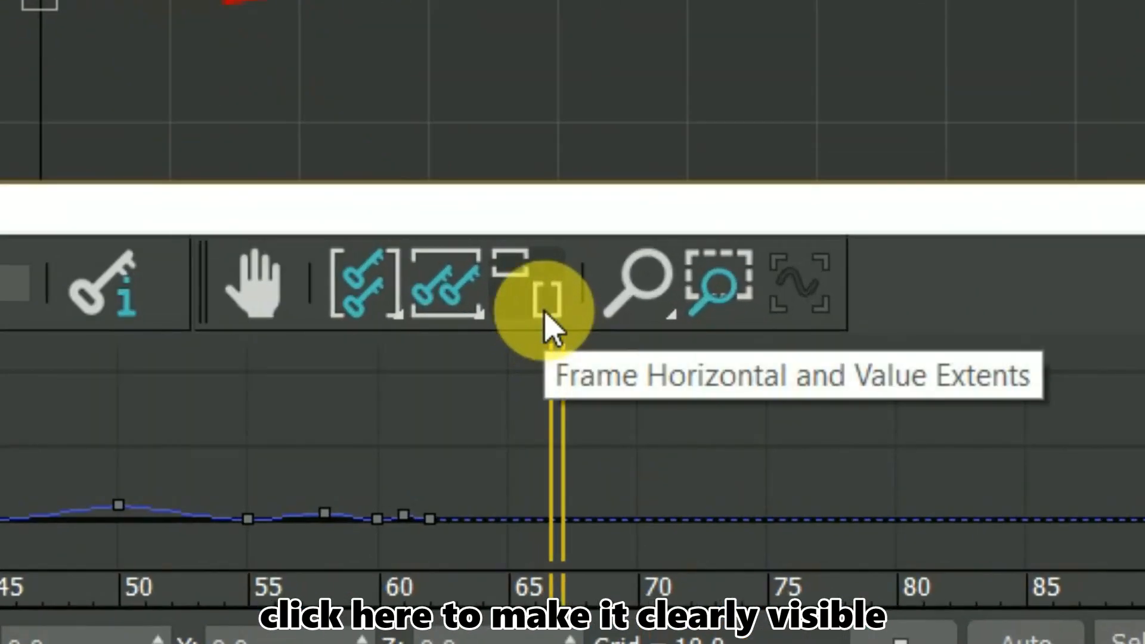
left_click(544, 303)
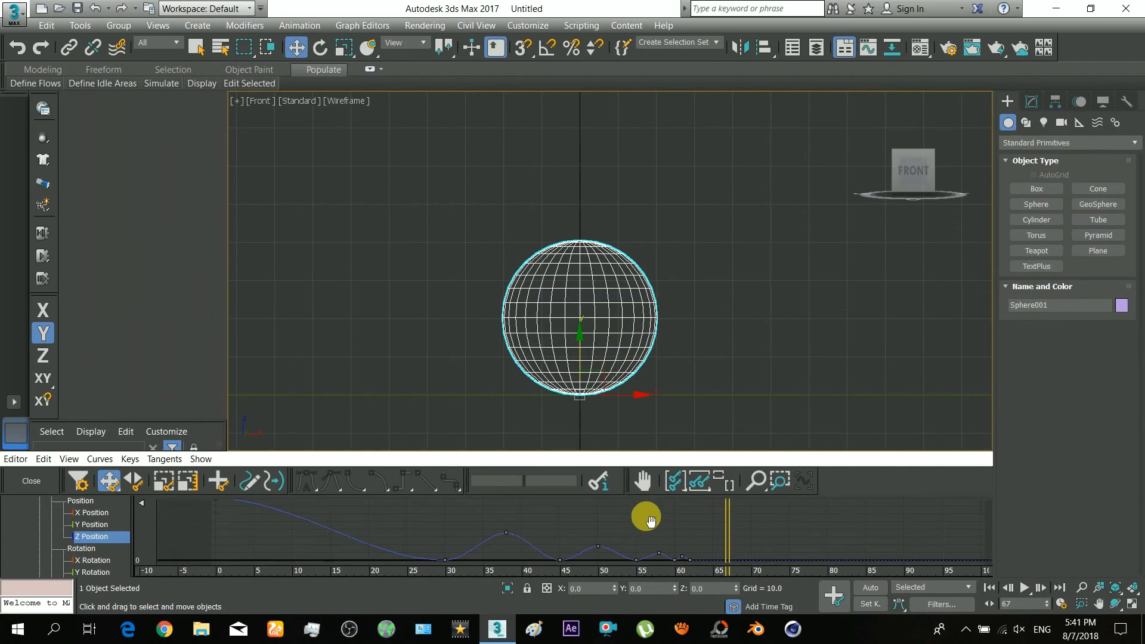
left_click_drag(645, 520, 333, 526)
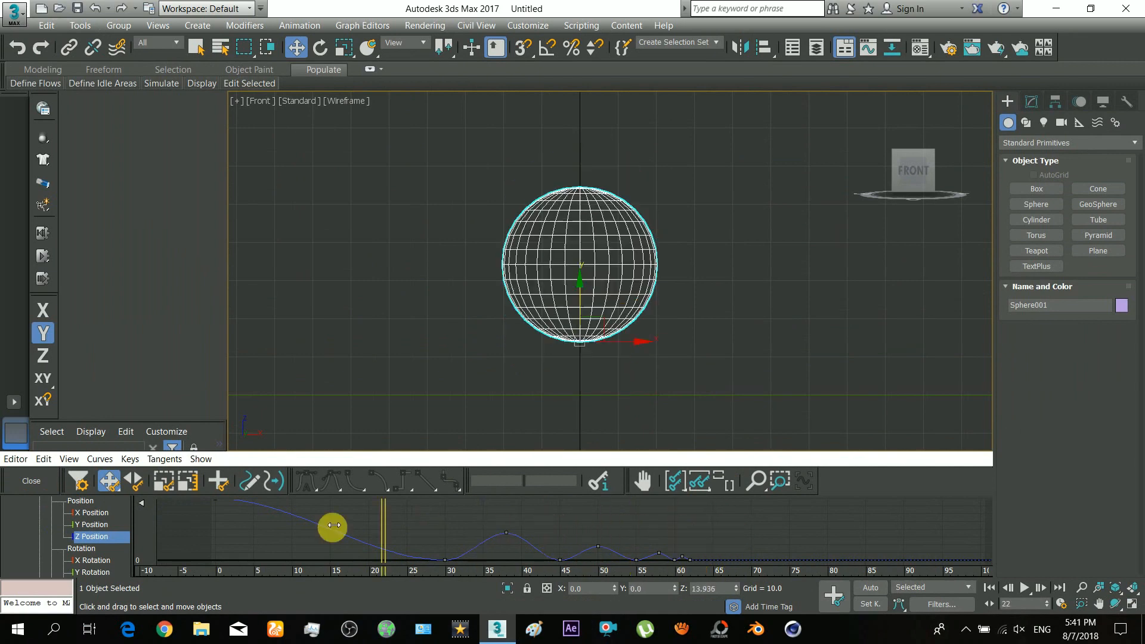
left_click_drag(333, 526, 444, 568)
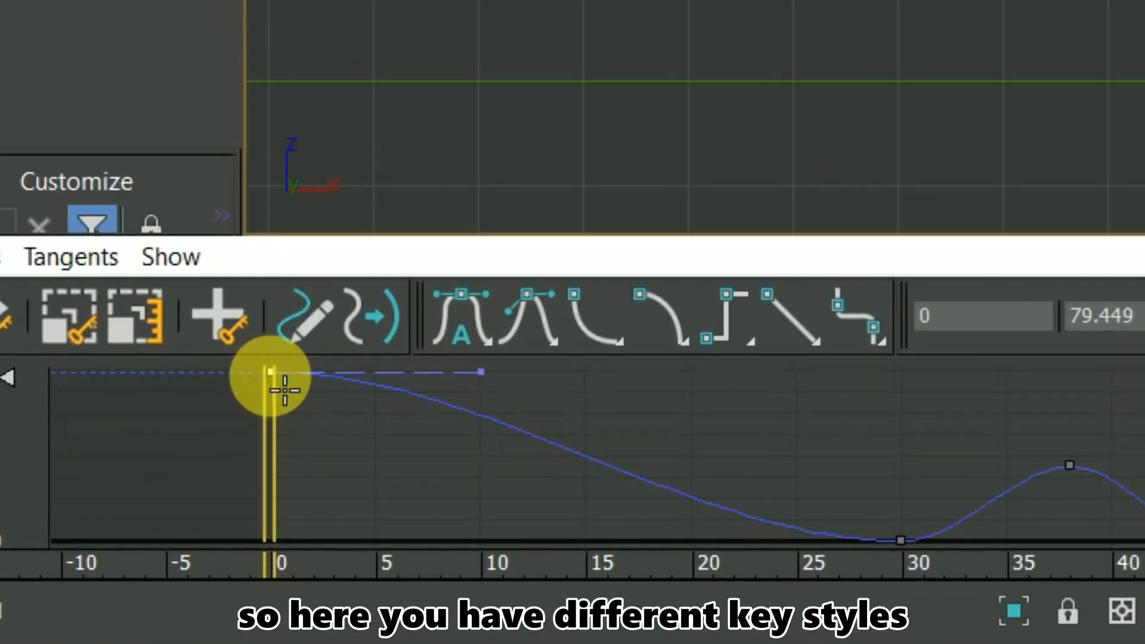
mouse_move(838, 320)
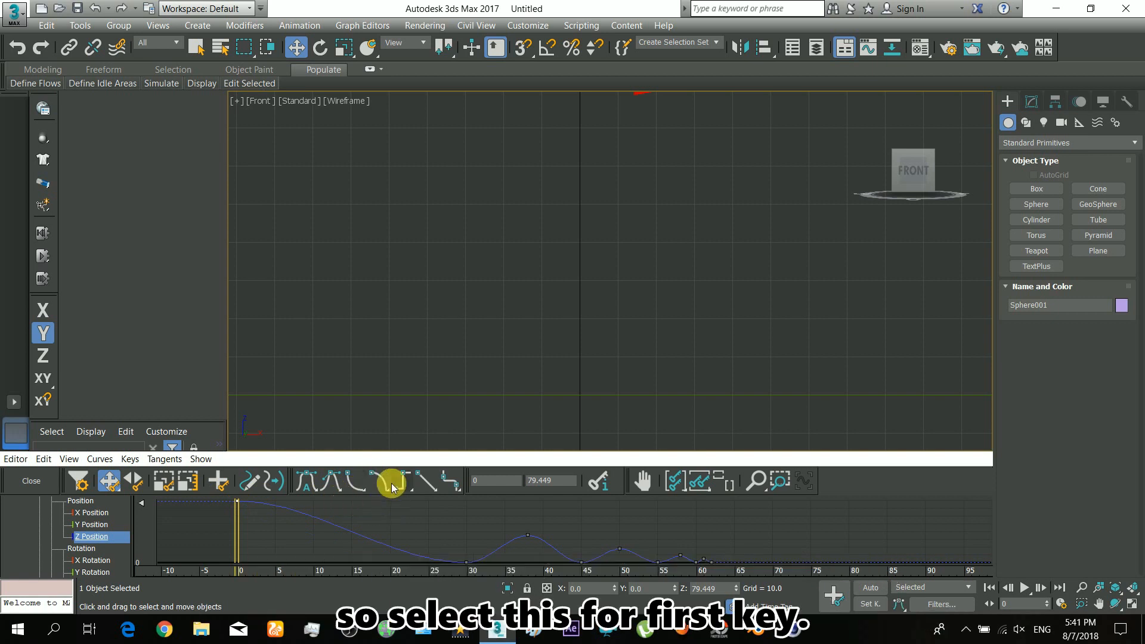
mouse_move(381, 487)
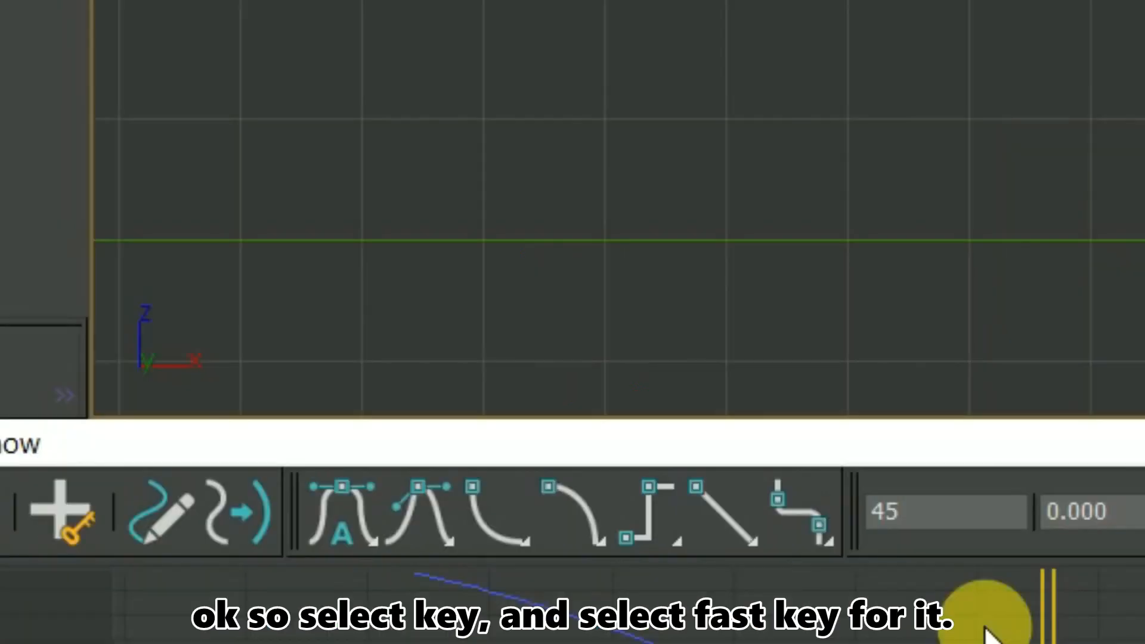
mouse_move(473, 521)
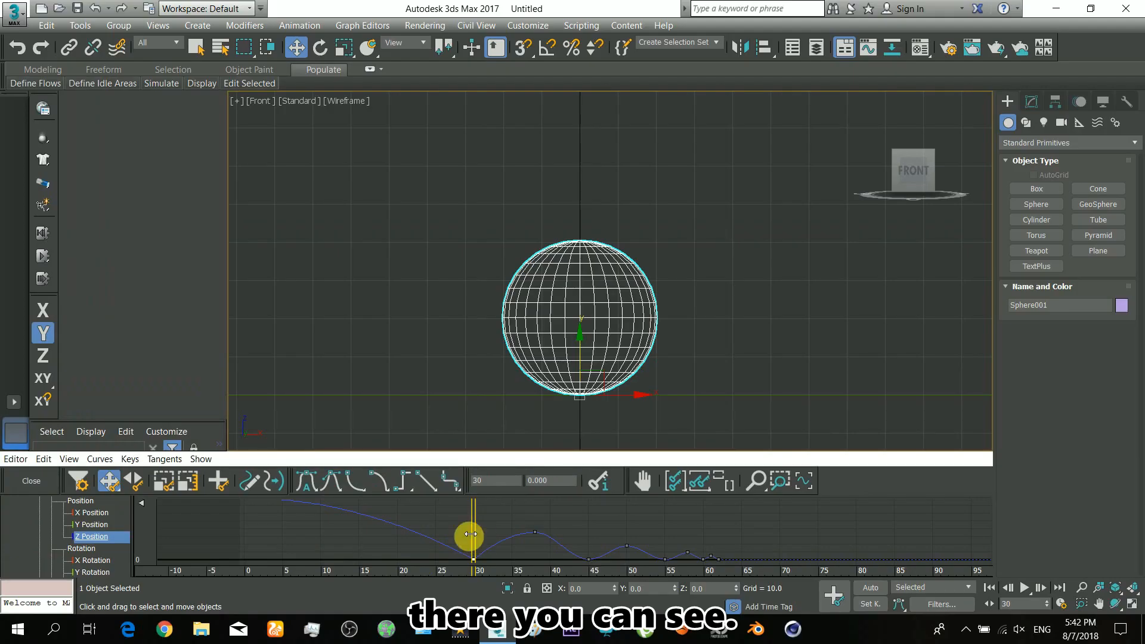
Scrub time along the Z curve to check the sharpened bounces.
left_click_drag(470, 534, 401, 546)
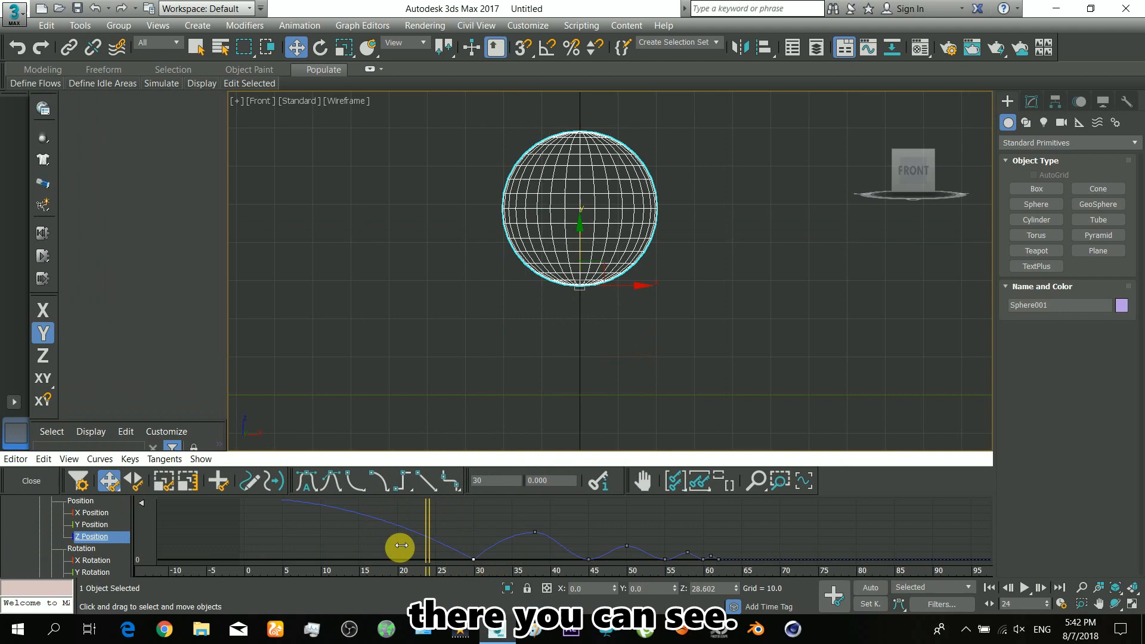
left_click_drag(401, 546, 547, 561)
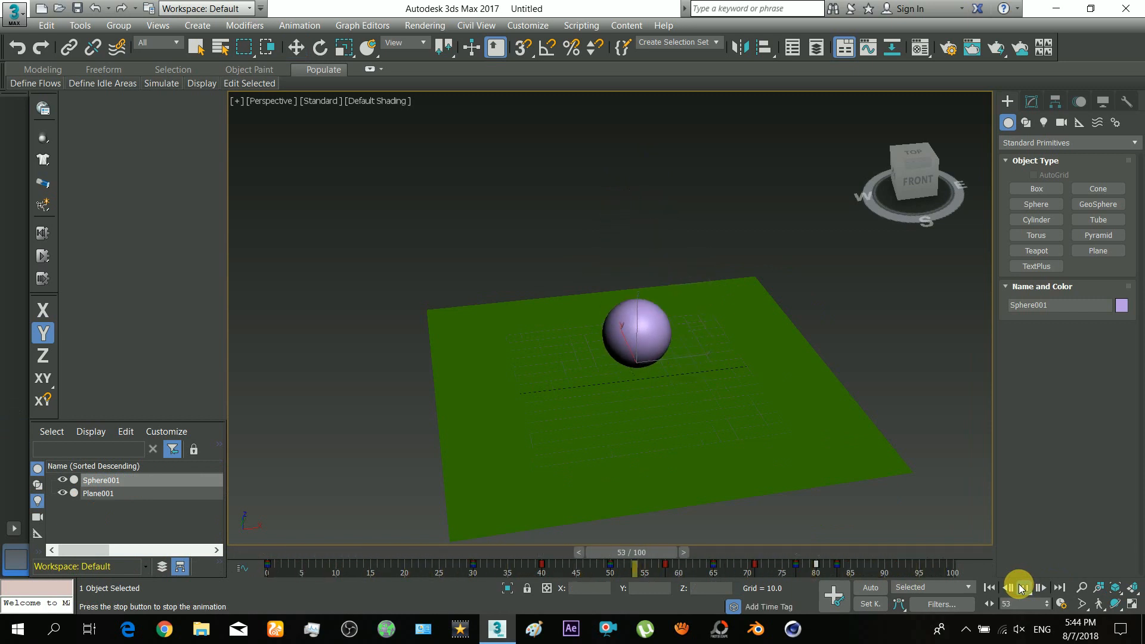
Play the bounce in the shaded perspective view.
left_click(1021, 587)
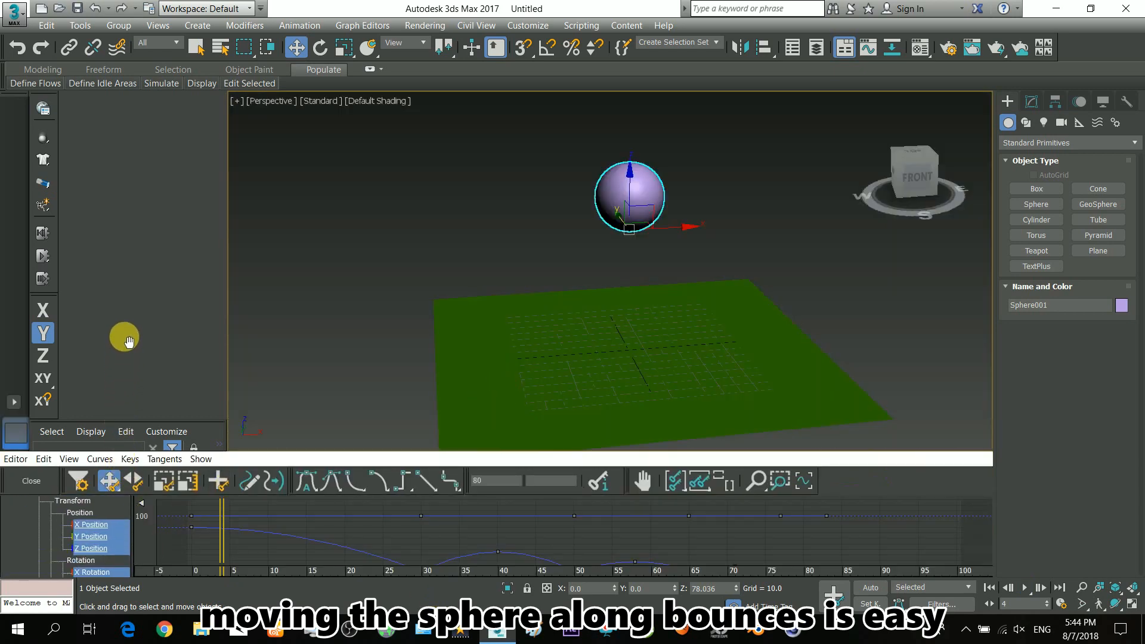
Isolate the X Position curve and go to the frame of the last key.
left_click(91, 549)
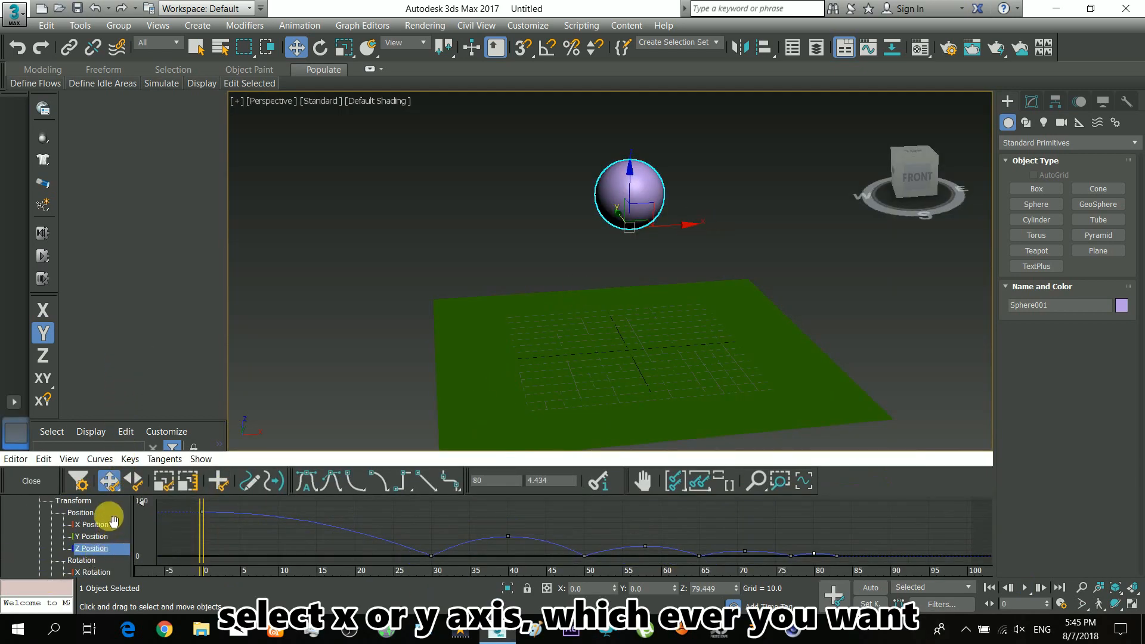
left_click(92, 524)
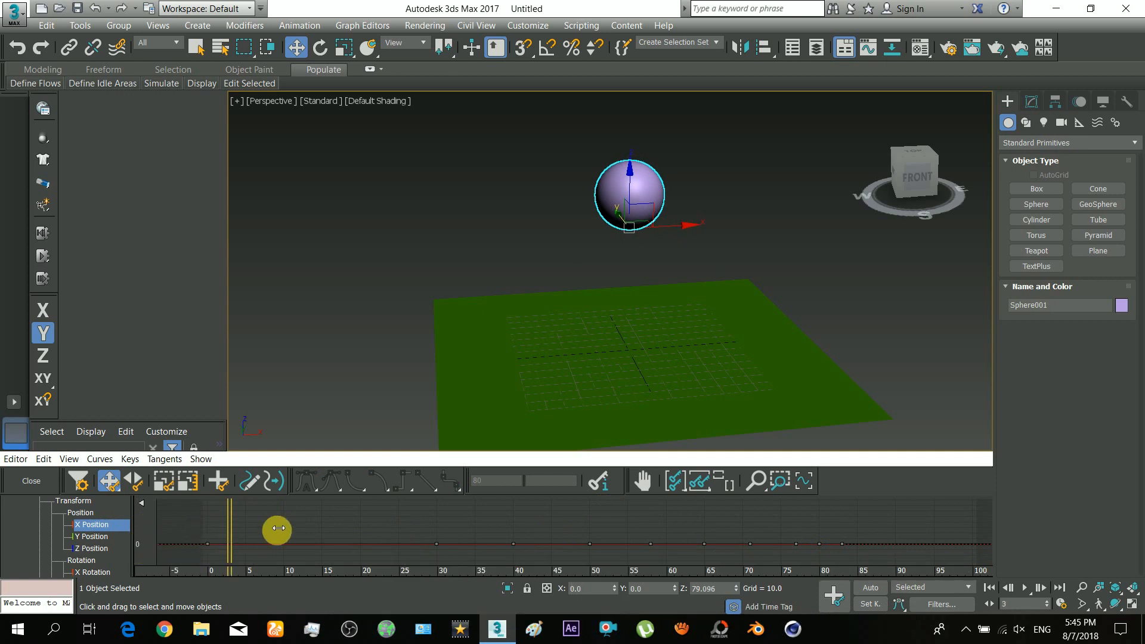
left_click_drag(276, 528, 223, 528)
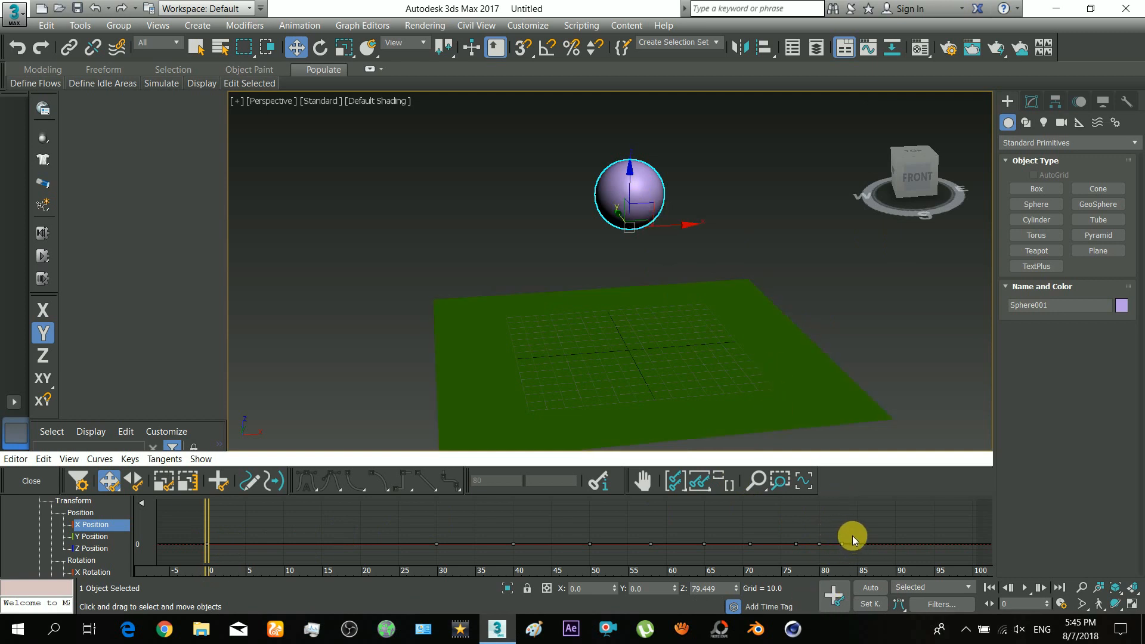
left_click_drag(852, 541, 391, 581)
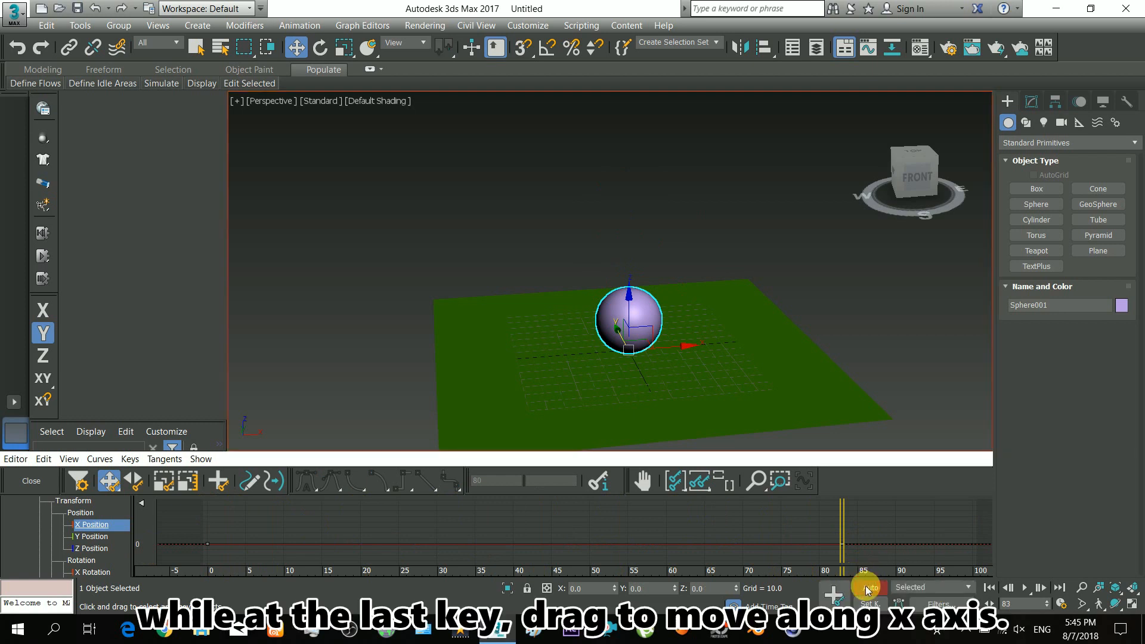
Slide the sphere along X to the far edge of the plane, giving a rising X curve.
left_click_drag(629, 319, 718, 353)
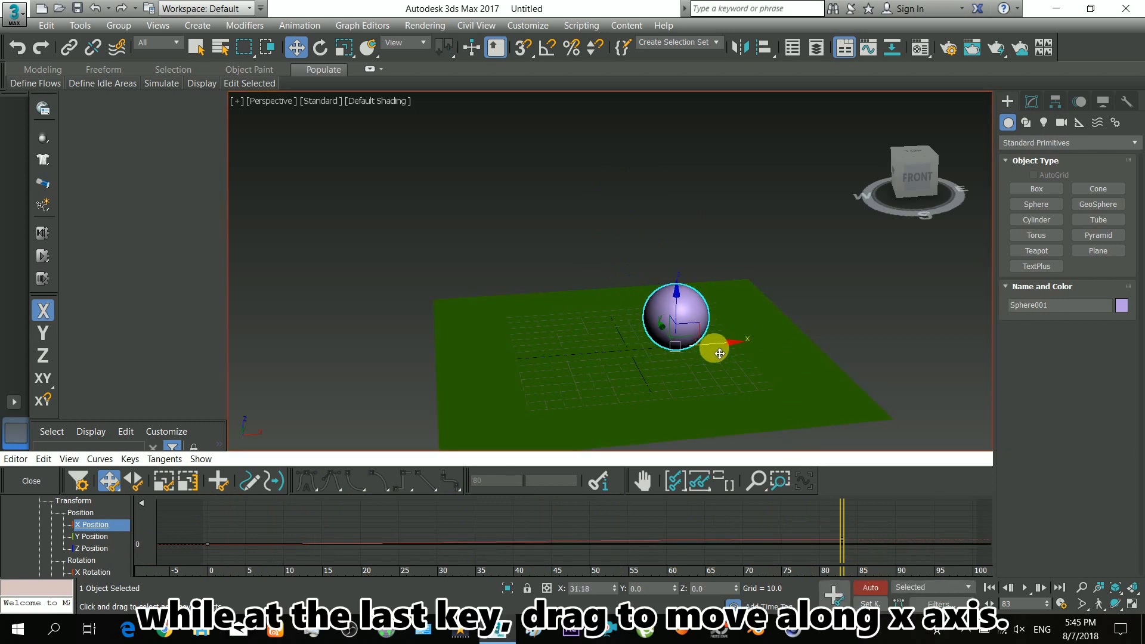
left_click_drag(719, 353, 779, 355)
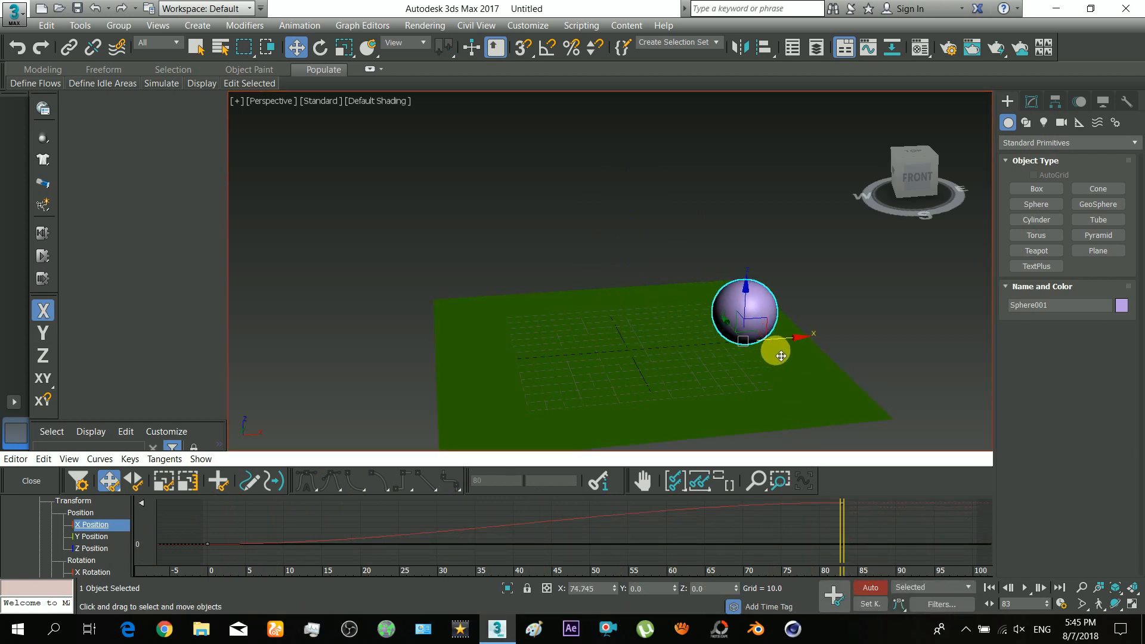
left_click_drag(781, 356, 821, 343)
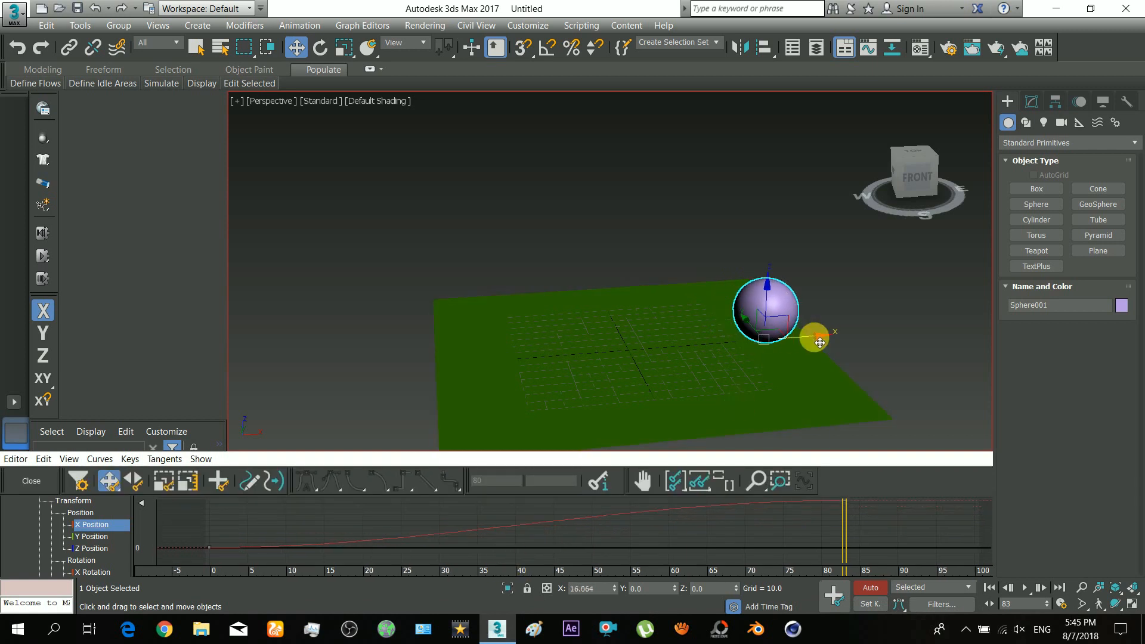
left_click(1106, 176)
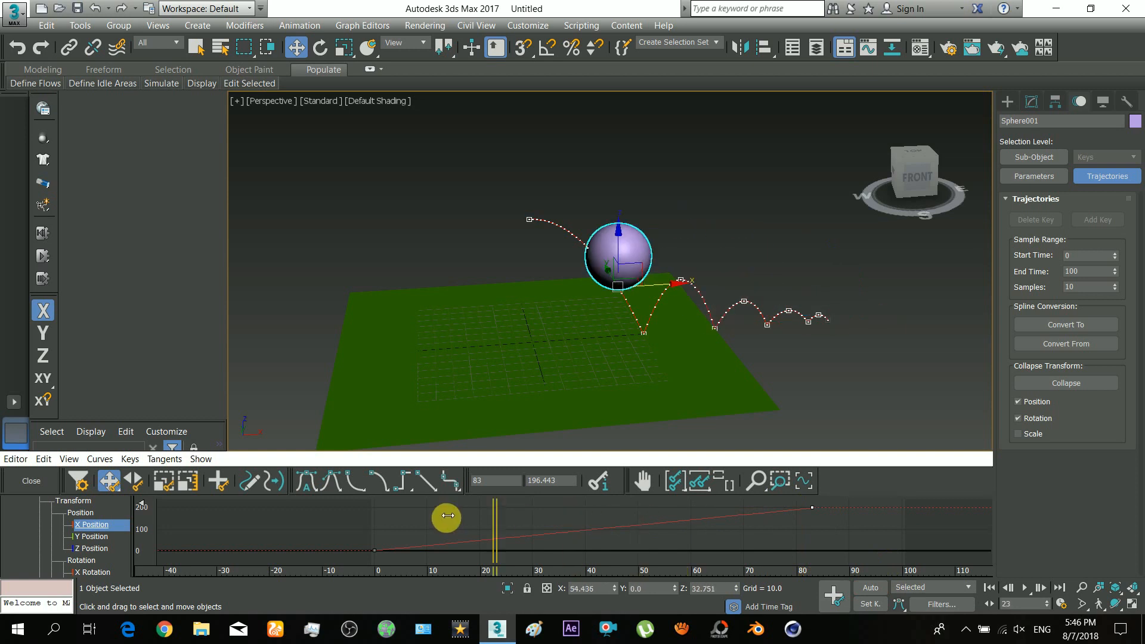
Play the finished animation of the sphere bouncing across the plane with its trajectory arcs visible.
left_click(1028, 587)
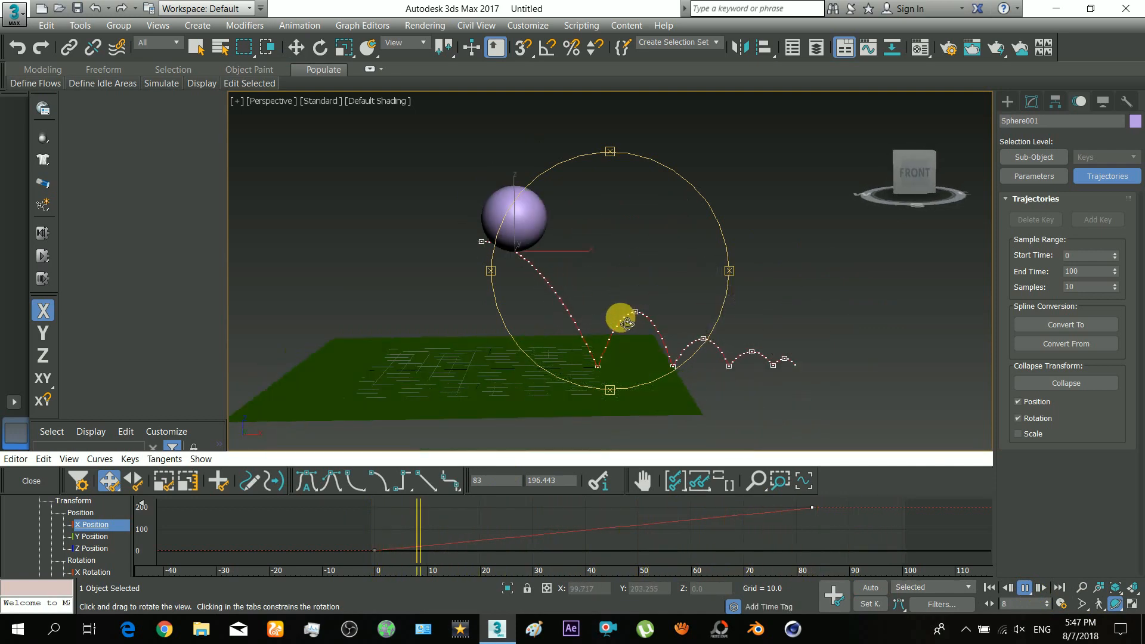
left_click(1024, 587)
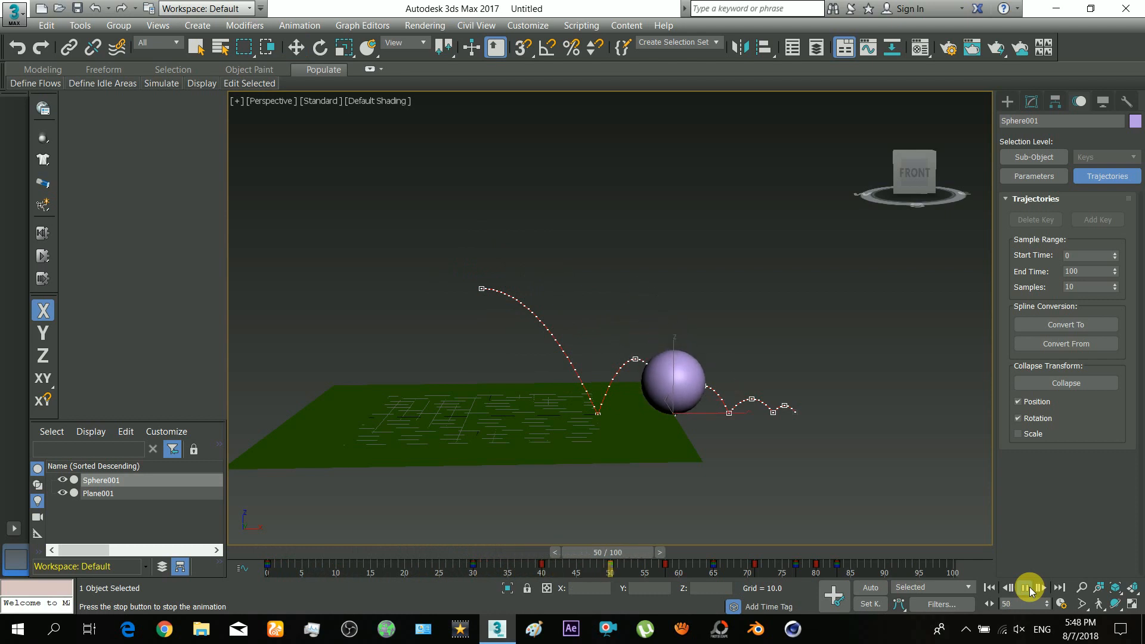